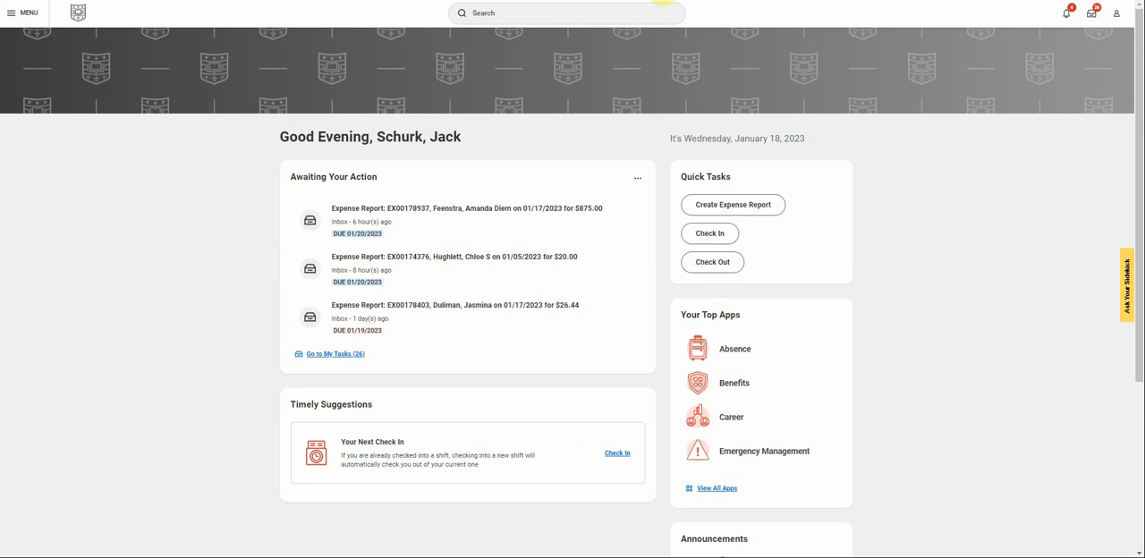
Search 'create expense report' and launch the Create Expense Report task.
{"action": "type", "text": "create expense report"}
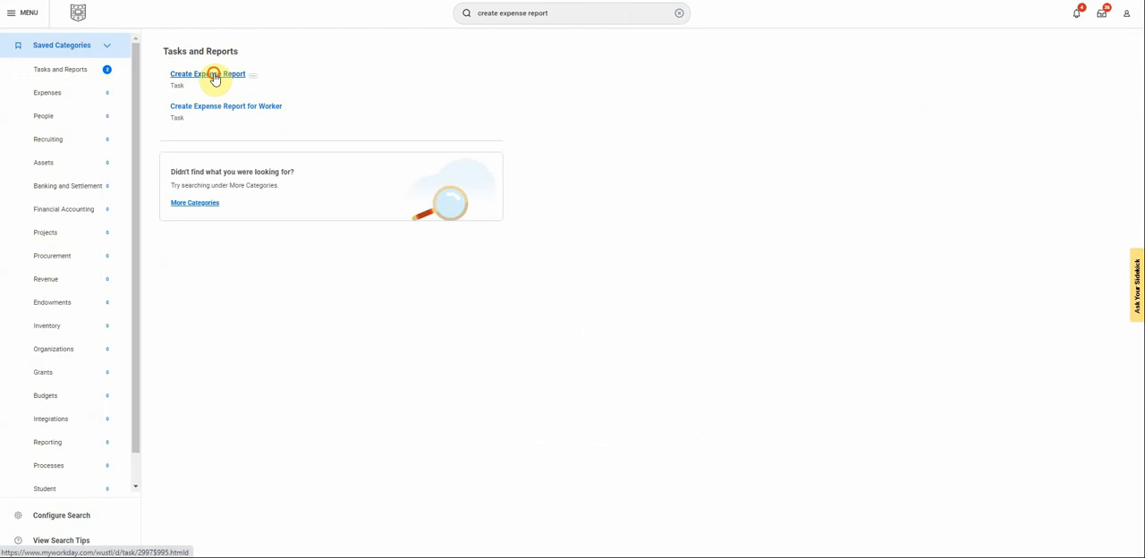
{"action": "left_click", "coordinate": [208, 75]}
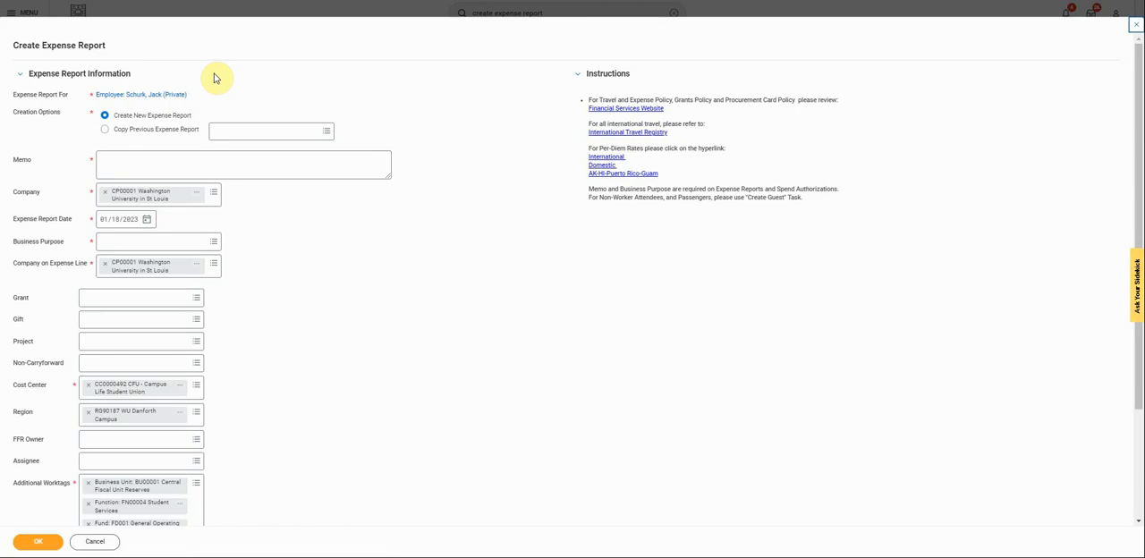
{"action": "mouse_move", "coordinate": [34, 168]}
{"action": "type", "text": "Instruments/Equipment - Cymbals"}
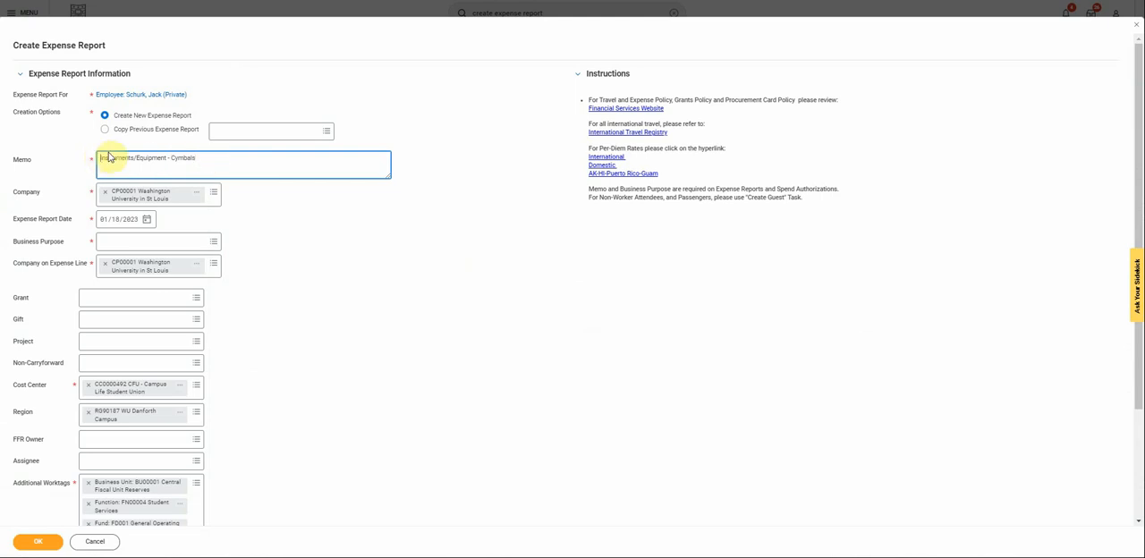
Enter the report memo 'Flat Funding - trip 1 - chicago 01/2023'.
{"action": "type", "text": "Flat"}
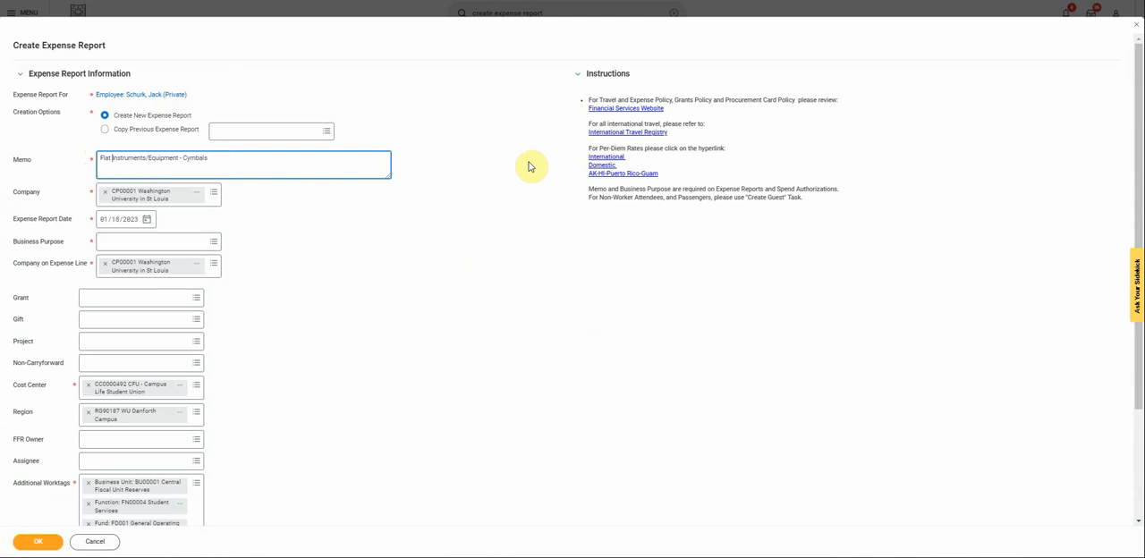
{"action": "type", "text": "Funding -"}
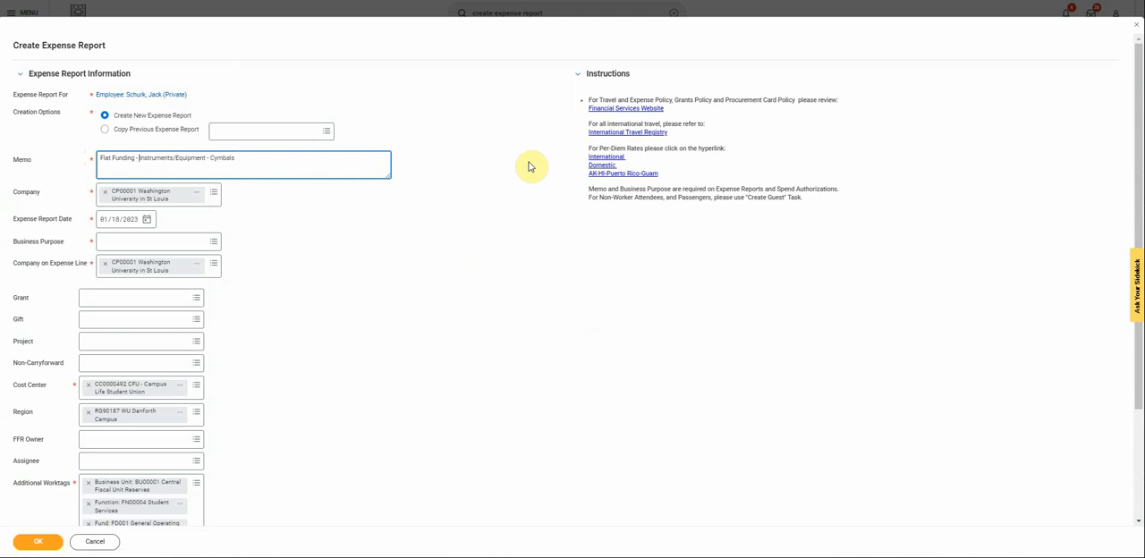
{"action": "mouse_move", "coordinate": [211, 175]}
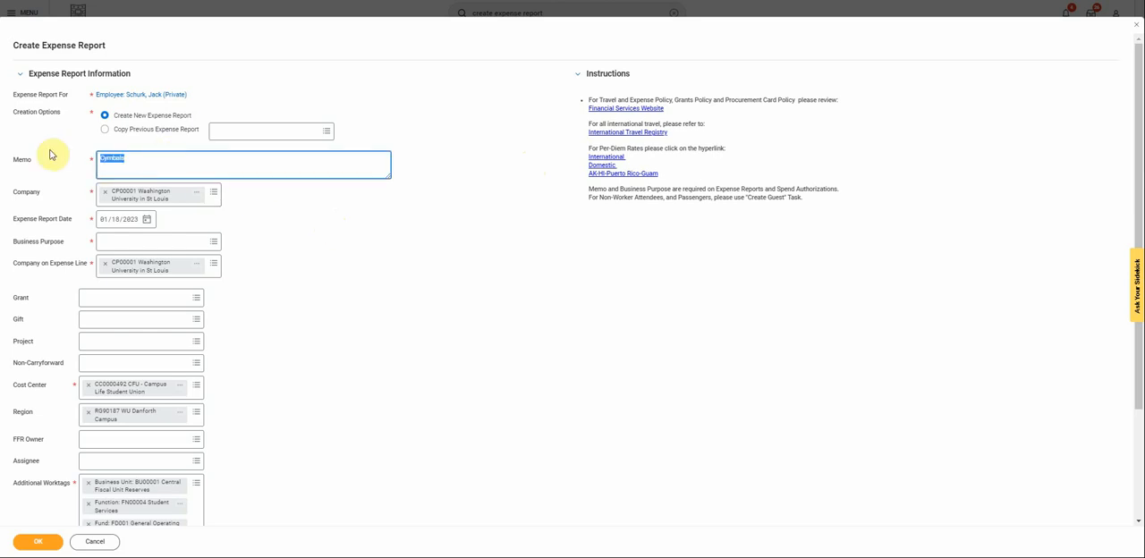
{"action": "type", "text": "trip 1"}
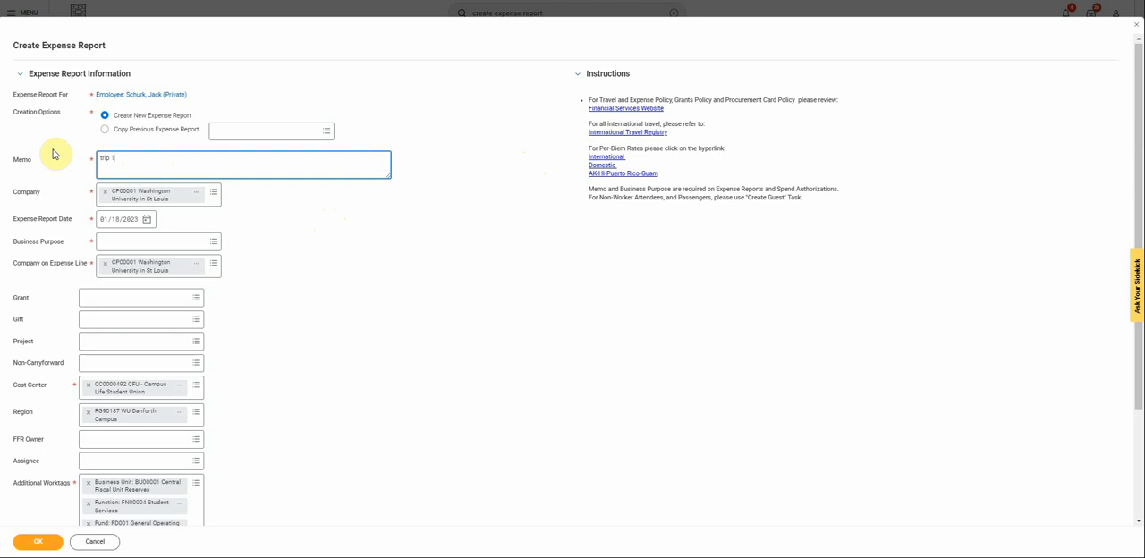
{"action": "type", "text": "- chica"}
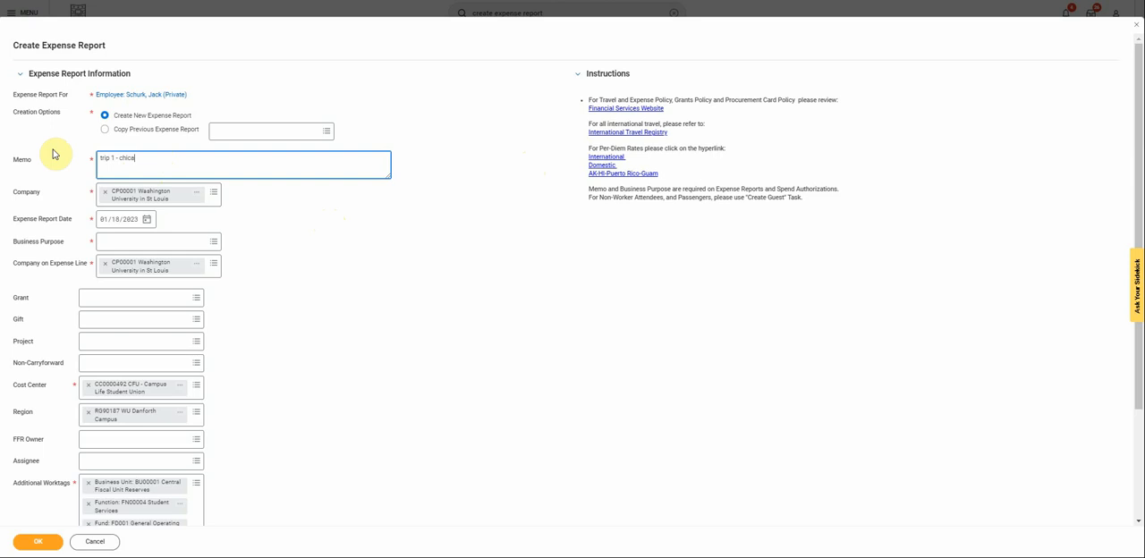
{"action": "type", "text": "co 01.01.2"}
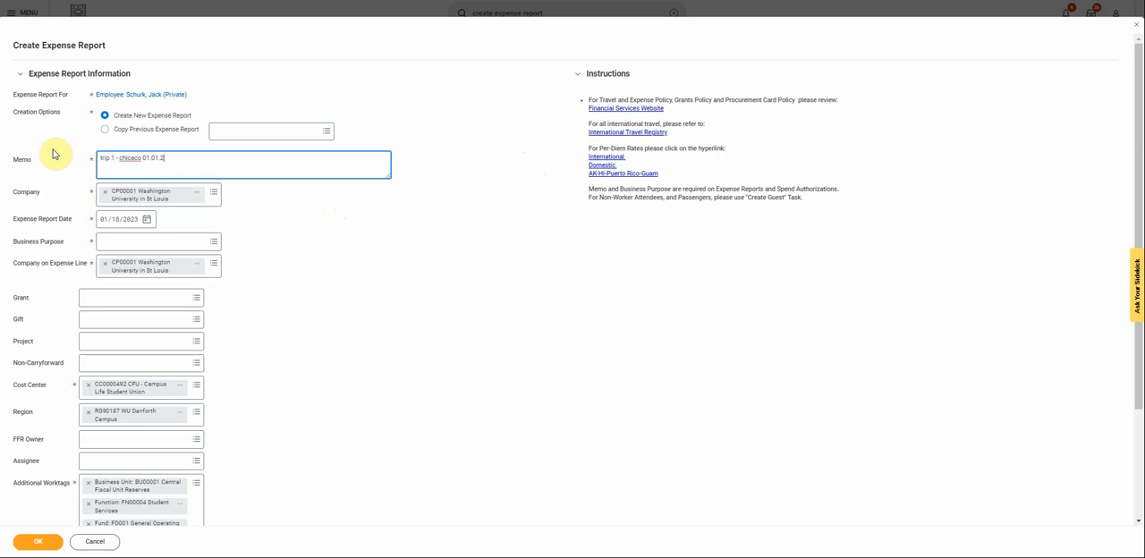
{"action": "type", "text": "023"}
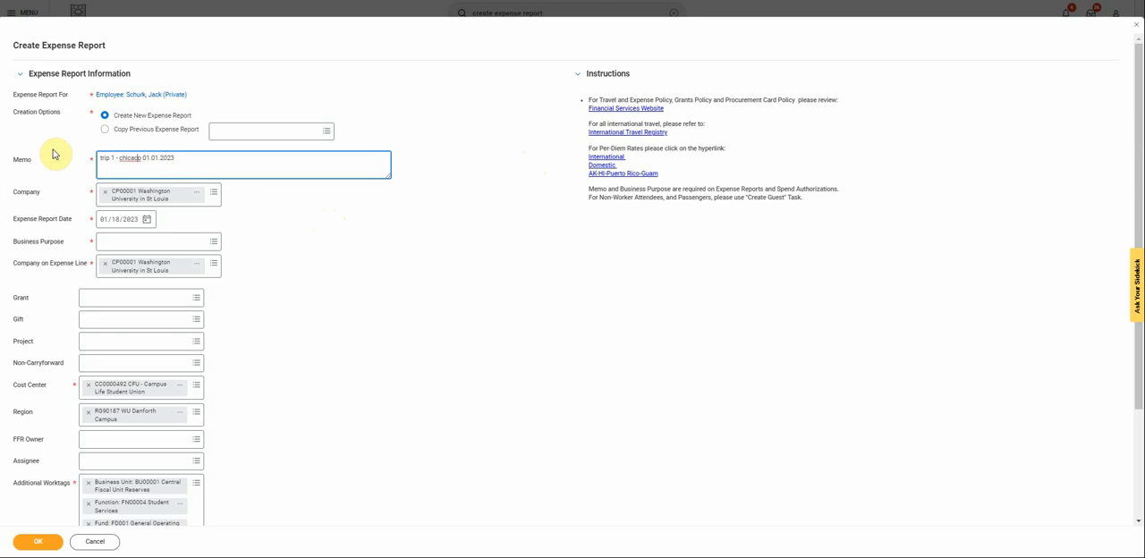
Set Business Purpose to Non-Travel Expenses, clear Region, and create the draft report.
{"action": "left_click", "coordinate": [158, 241]}
{"action": "type", "text": "travel"}
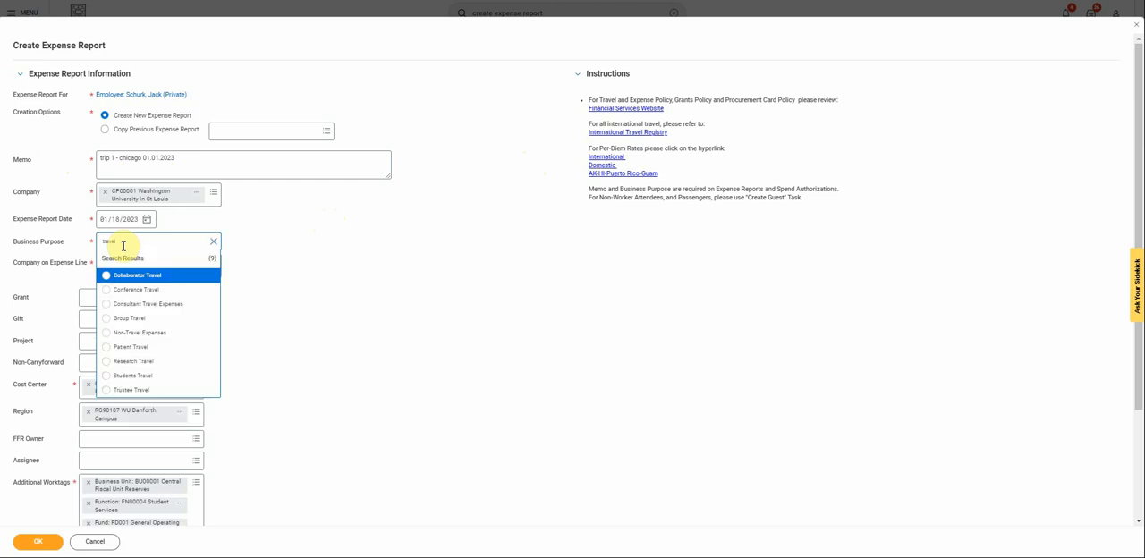
{"action": "mouse_move", "coordinate": [118, 347]}
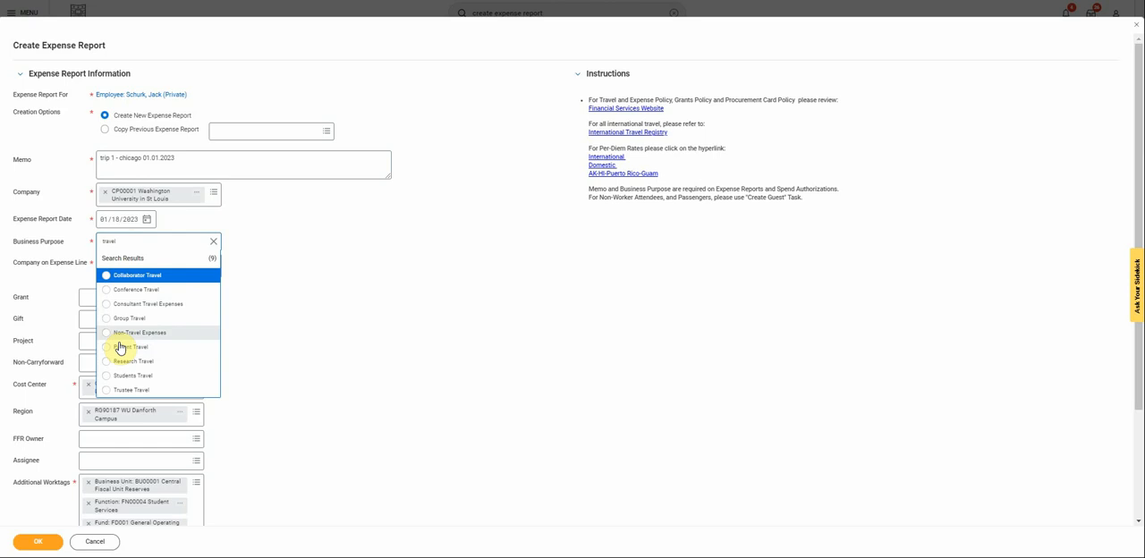
{"action": "left_click", "coordinate": [139, 333]}
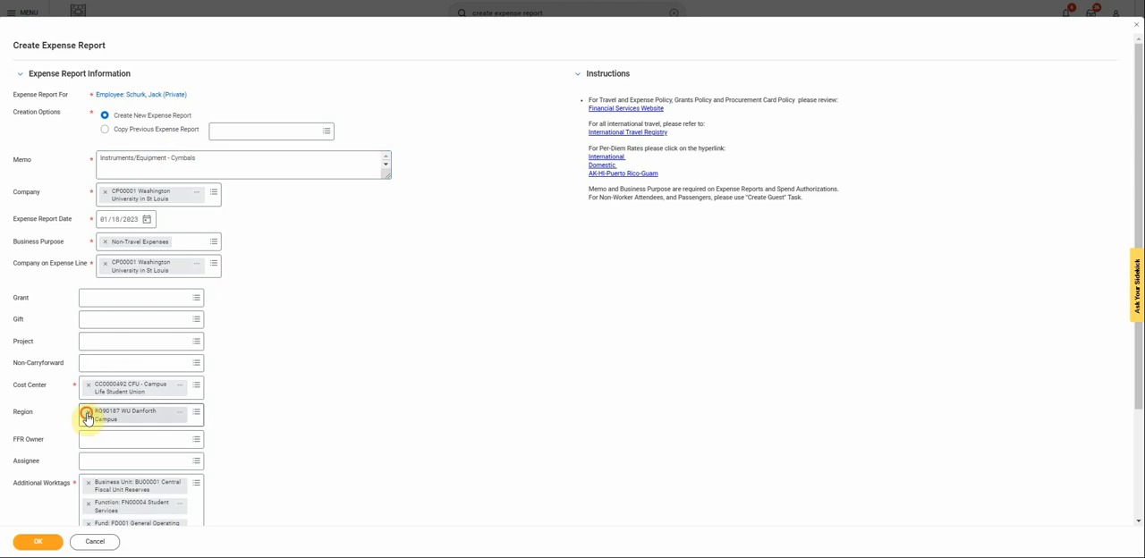
{"action": "left_click", "coordinate": [86, 415]}
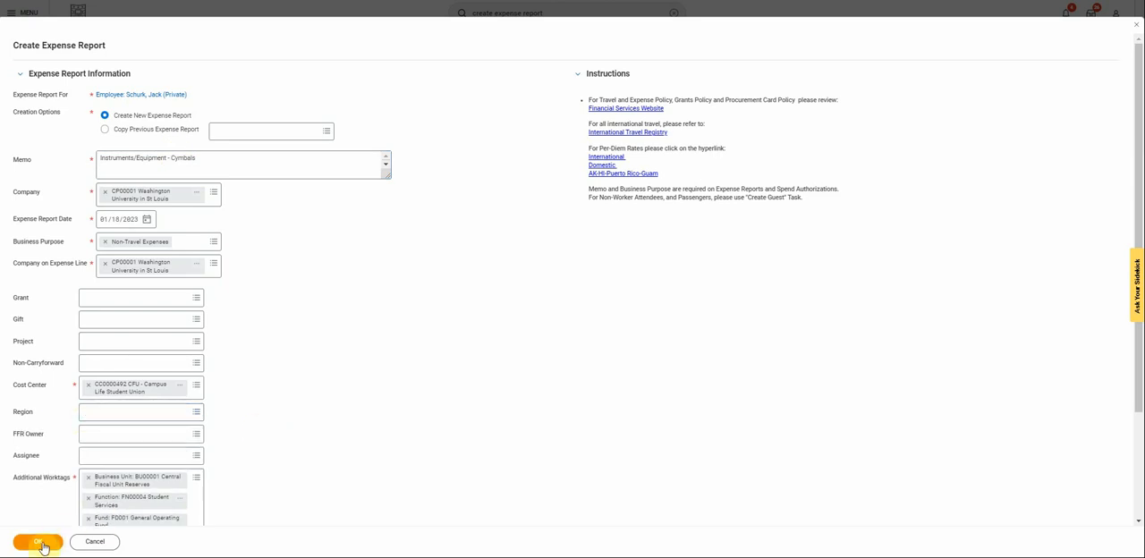
{"action": "left_click", "coordinate": [38, 542]}
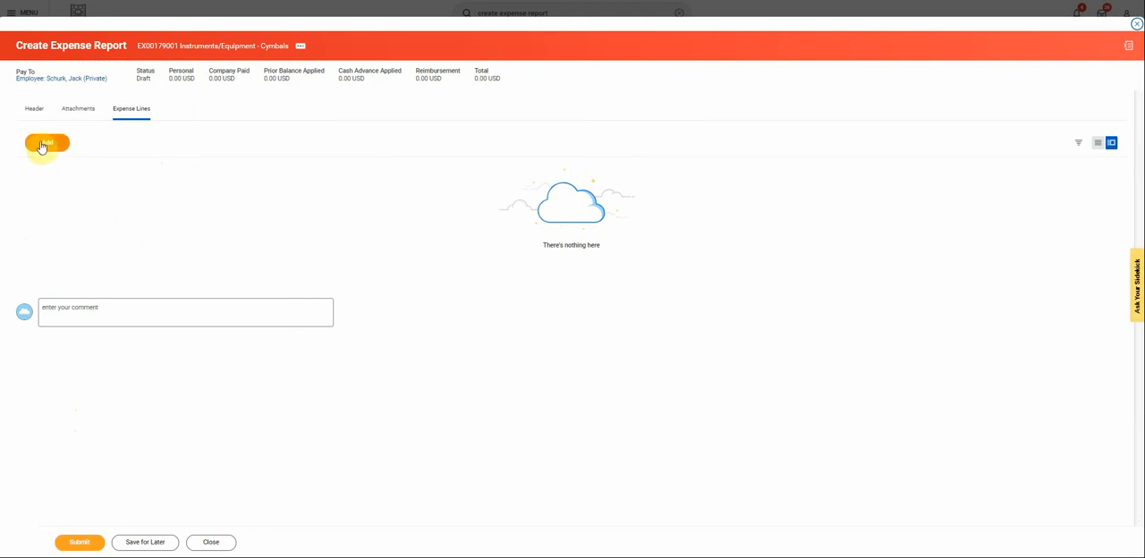
Add a new expense line to the draft report.
{"action": "left_click", "coordinate": [46, 143]}
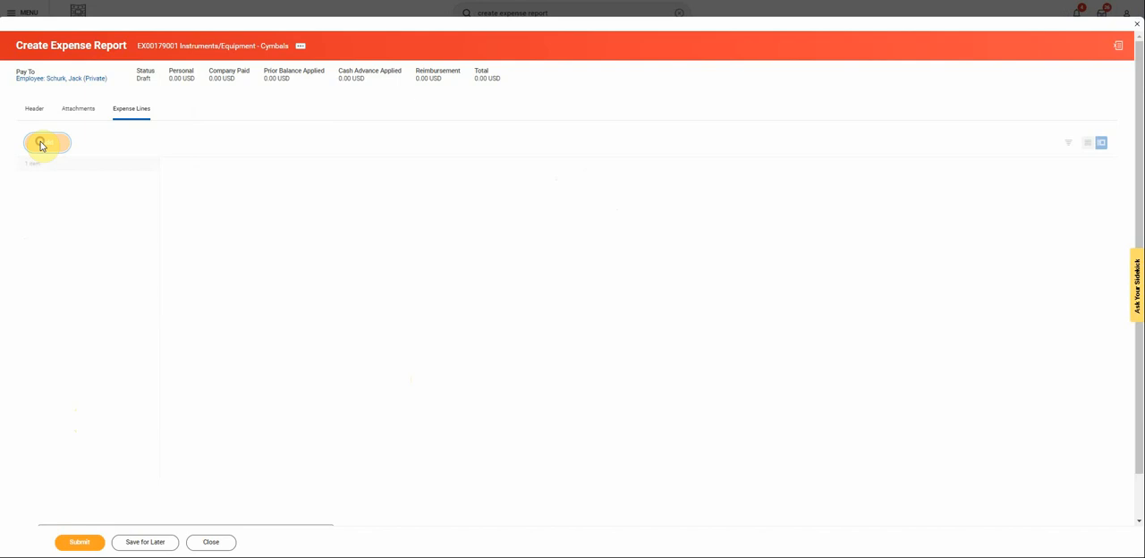
{"action": "left_click", "coordinate": [43, 145]}
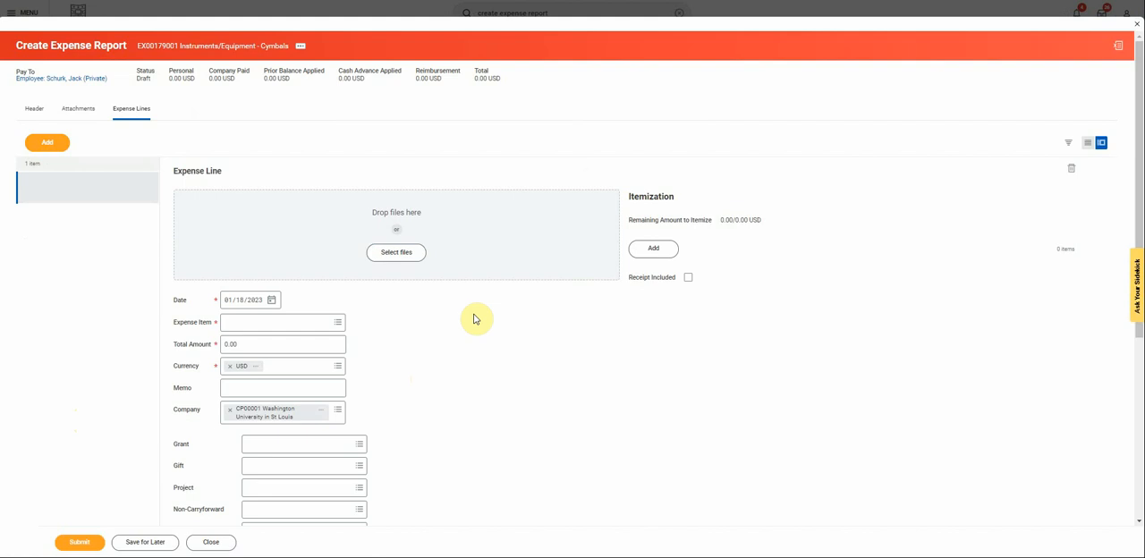
{"action": "mouse_move", "coordinate": [476, 319]}
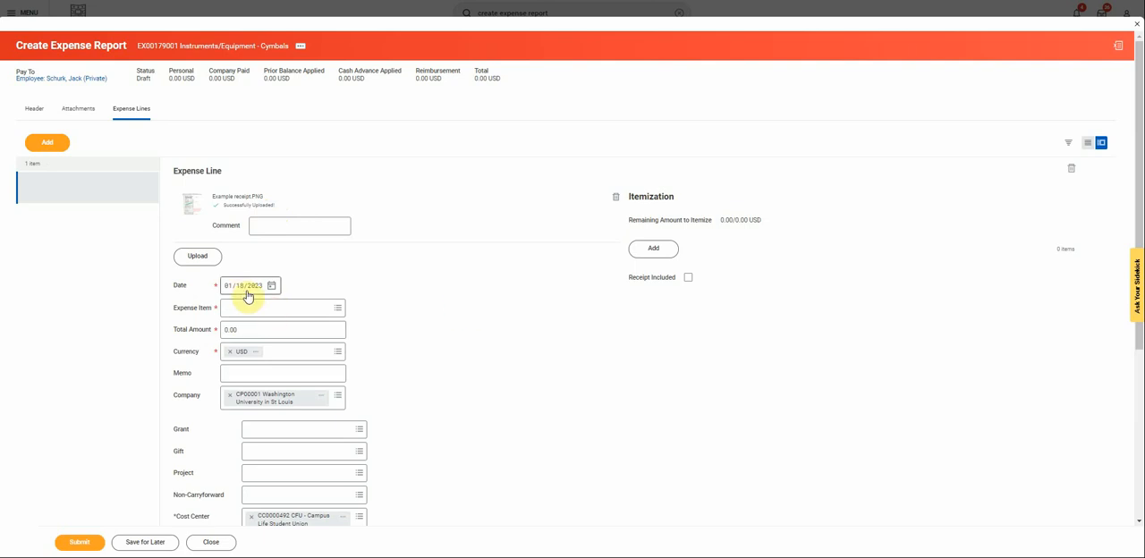
{"action": "mouse_move", "coordinate": [322, 272]}
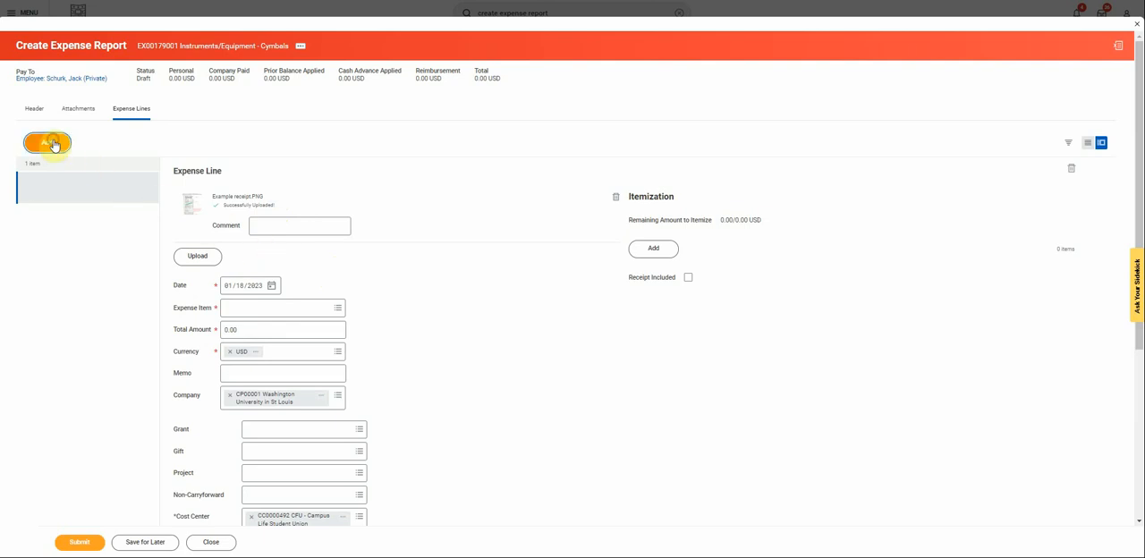
Add a second expense line and attach the scanned receipt to it.
{"action": "left_click", "coordinate": [47, 143]}
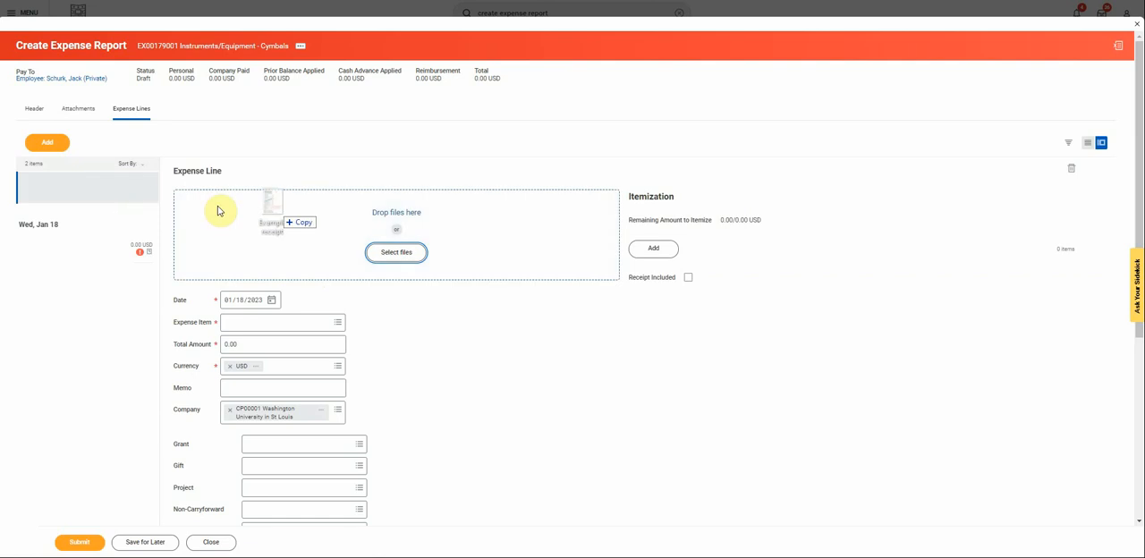
{"action": "left_click", "coordinate": [395, 252]}
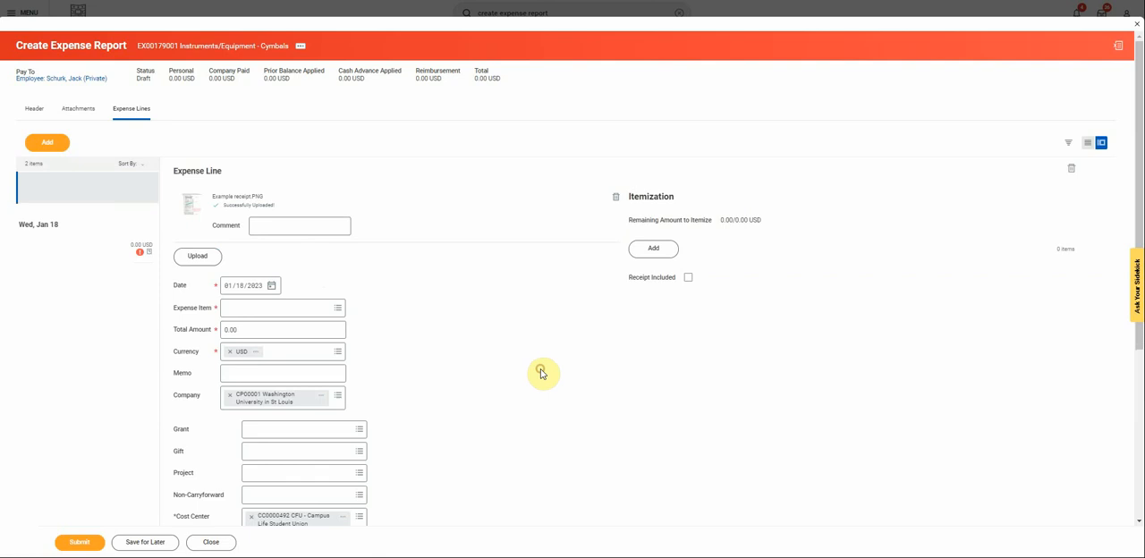
{"action": "mouse_move", "coordinate": [263, 311]}
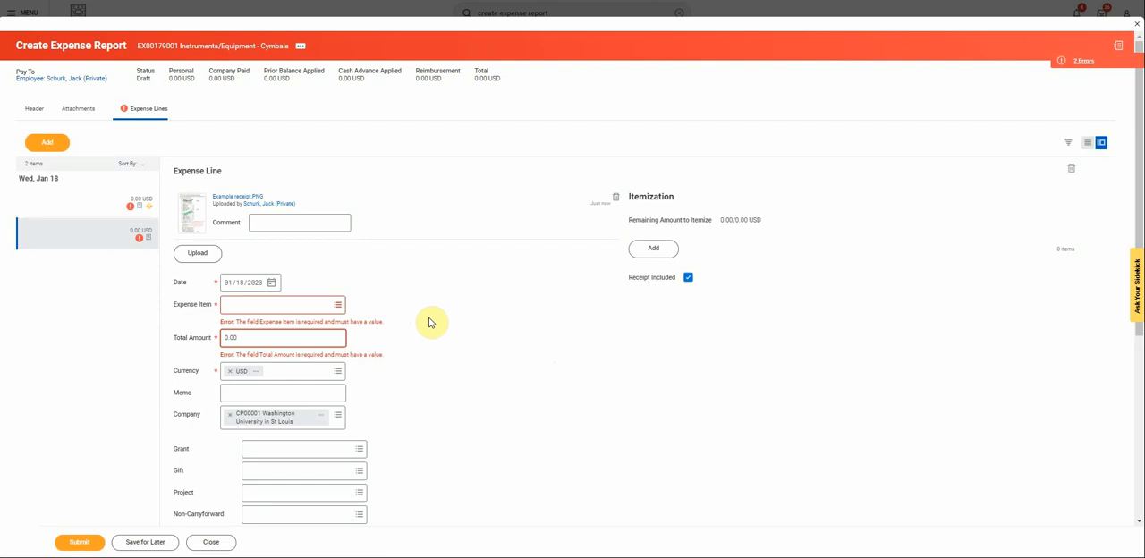
{"action": "mouse_move", "coordinate": [522, 333]}
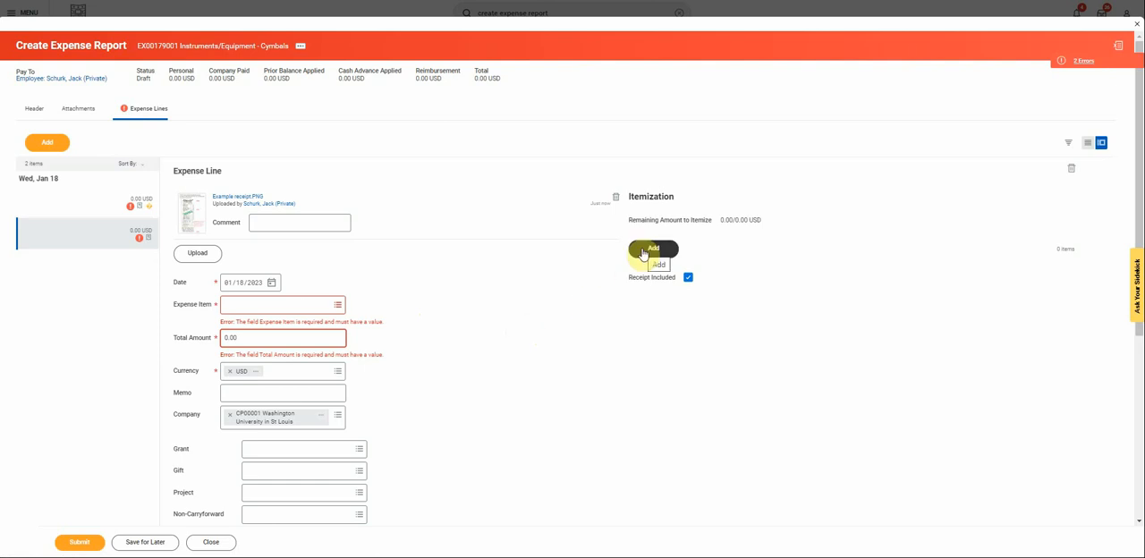
Itemize the line and assign the Bear Nation Varsity Band operating project.
{"action": "left_click", "coordinate": [653, 250]}
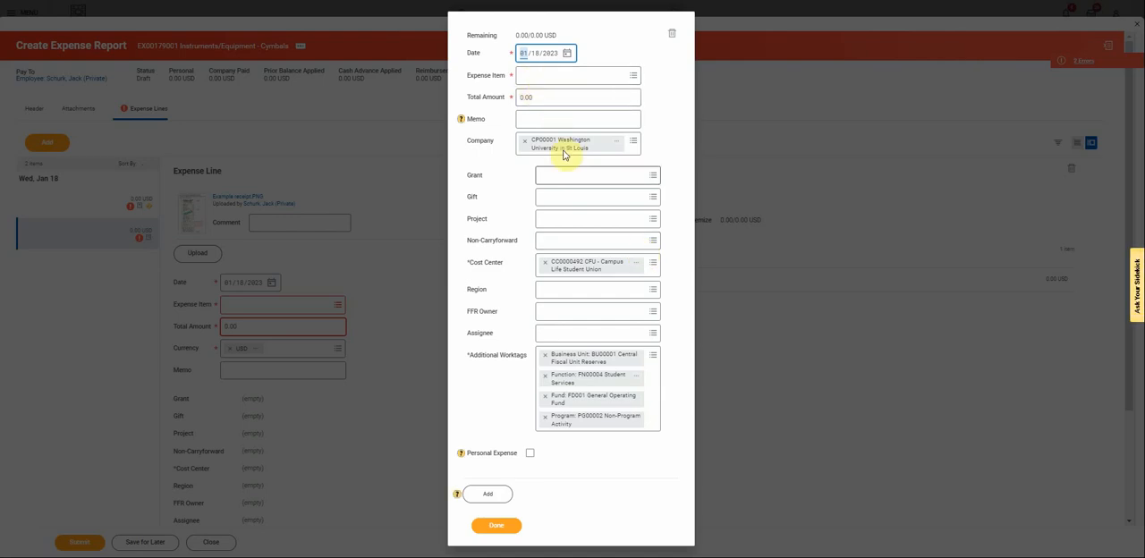
{"action": "left_click", "coordinate": [590, 219]}
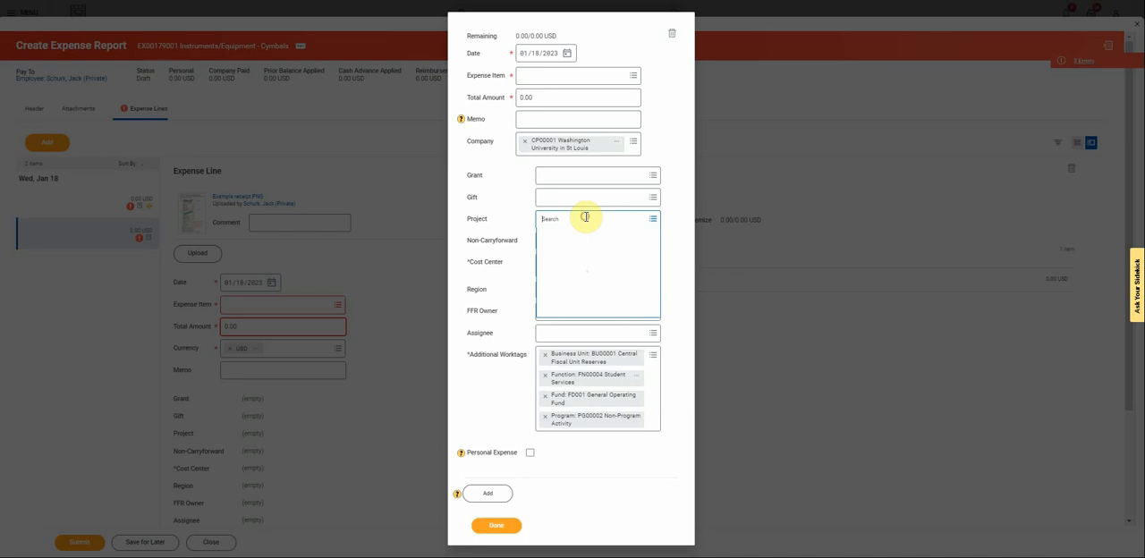
{"action": "left_click", "coordinate": [591, 218]}
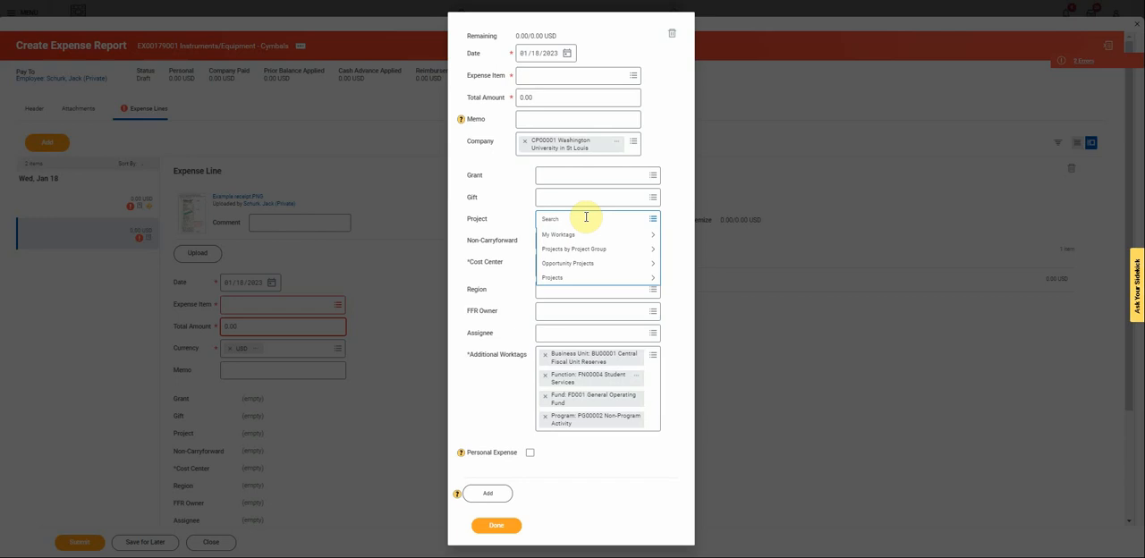
{"action": "type", "text": "sity Band - FUNDRAISING"}
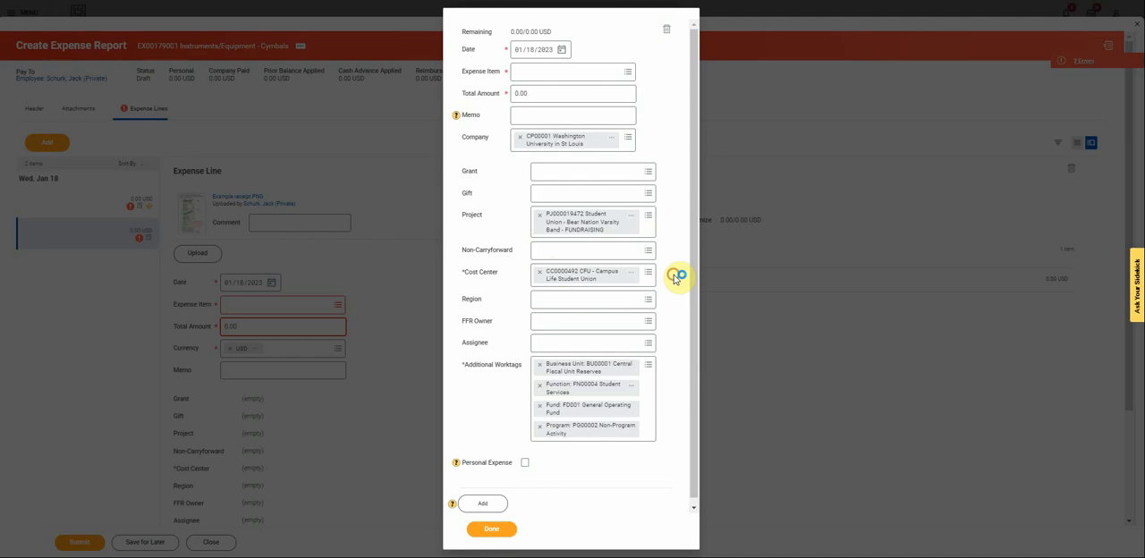
{"action": "left_click", "coordinate": [647, 272]}
{"action": "type", "text": "bearnation"}
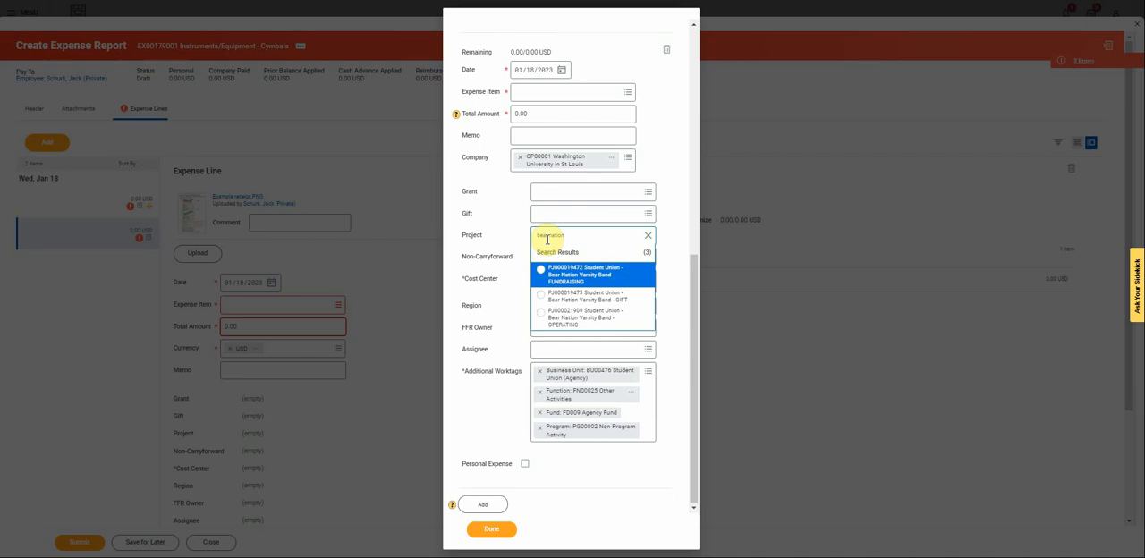
{"action": "left_click", "coordinate": [585, 315]}
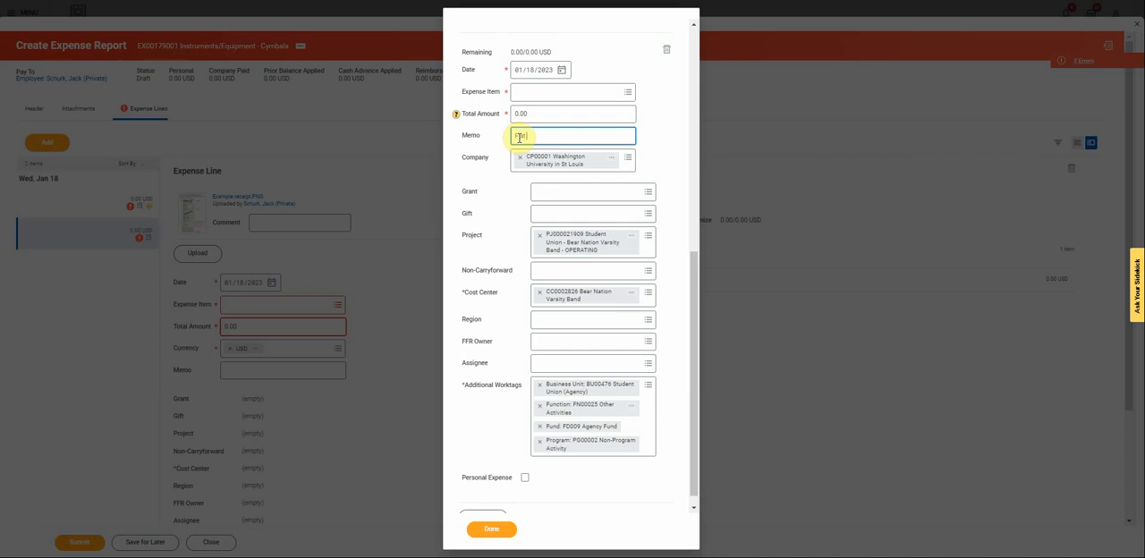
Enter 'Flat Funding' as the itemization memo.
{"action": "type", "text": "Funding"}
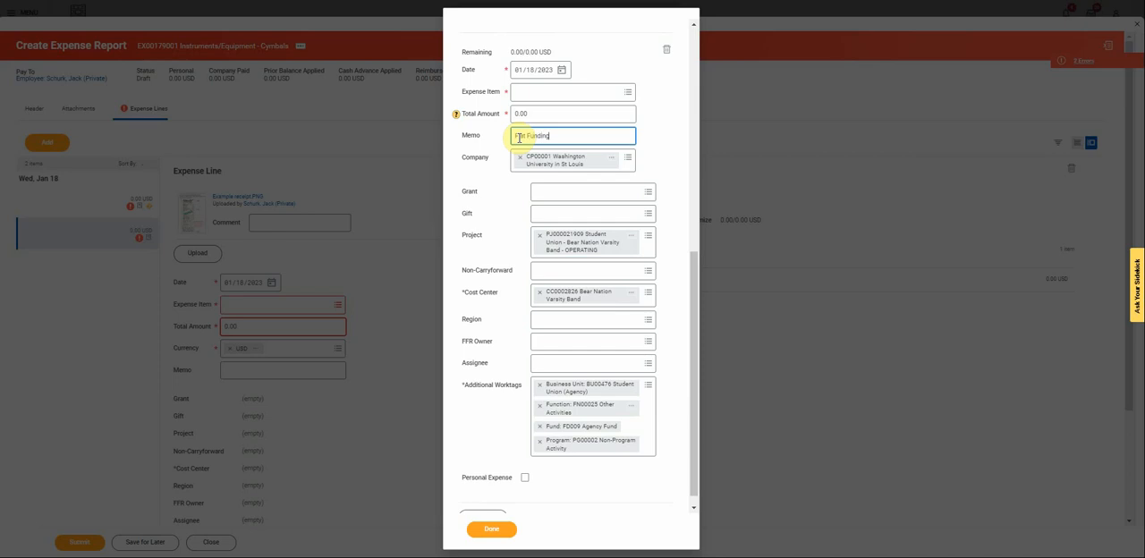
{"action": "type", "text": "Flat Funding"}
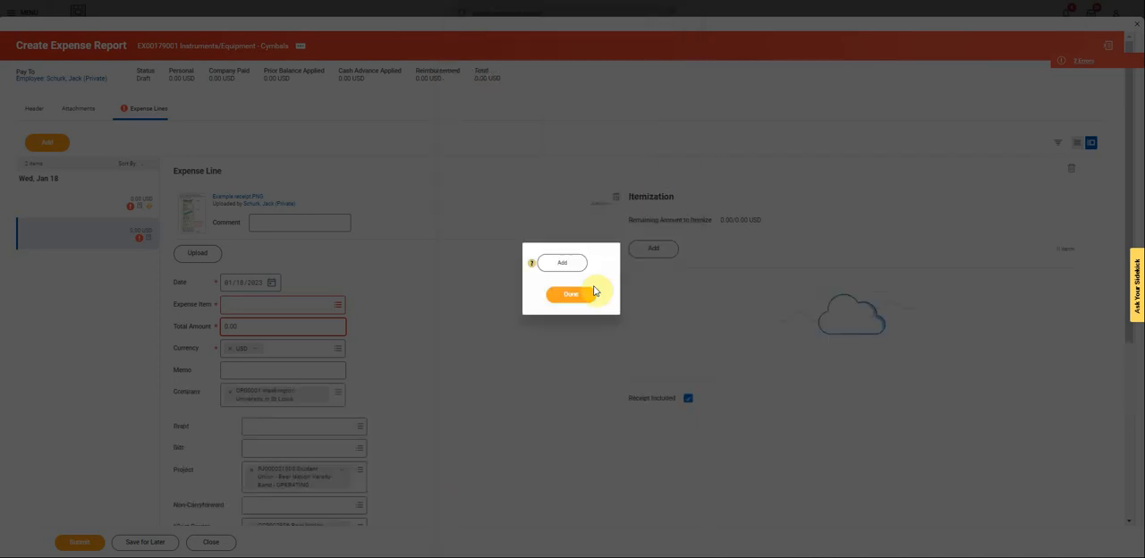
{"action": "left_click", "coordinate": [570, 294]}
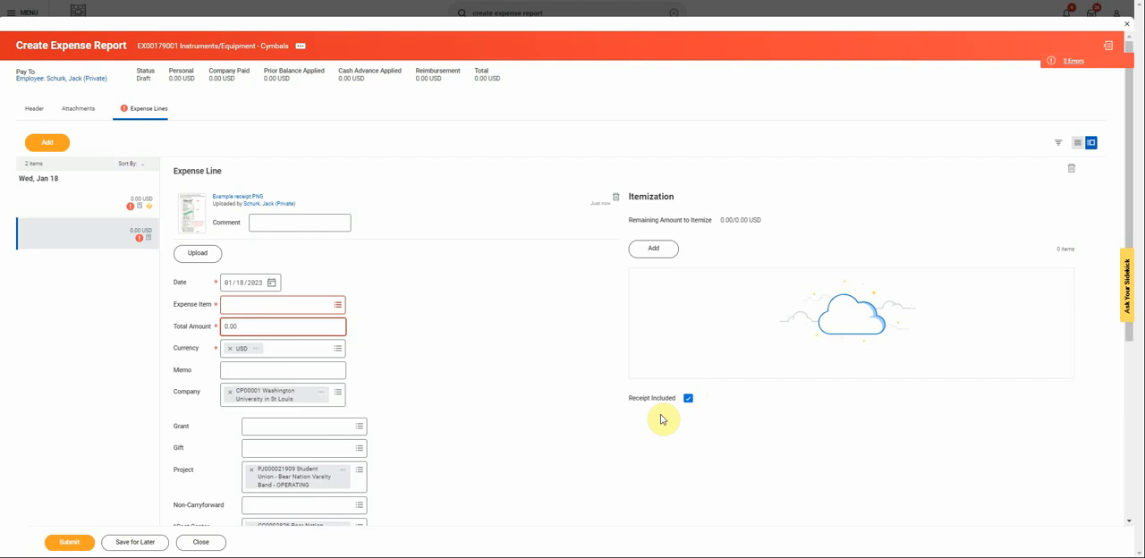
{"action": "mouse_move", "coordinate": [531, 444]}
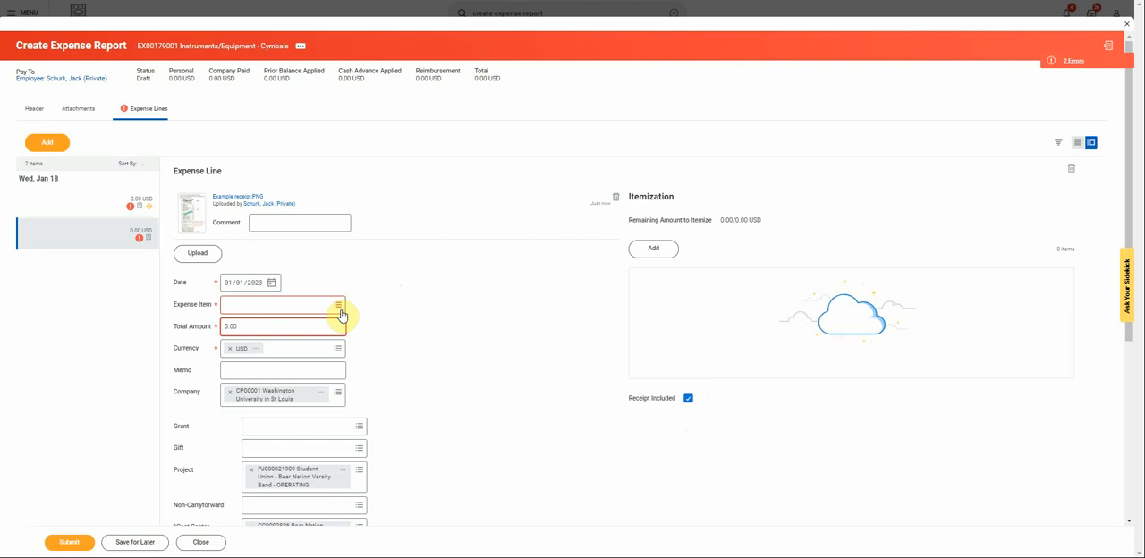
Set the expense item to Social and Entertainment - Purchases and Supplies.
{"action": "left_click", "coordinate": [338, 304]}
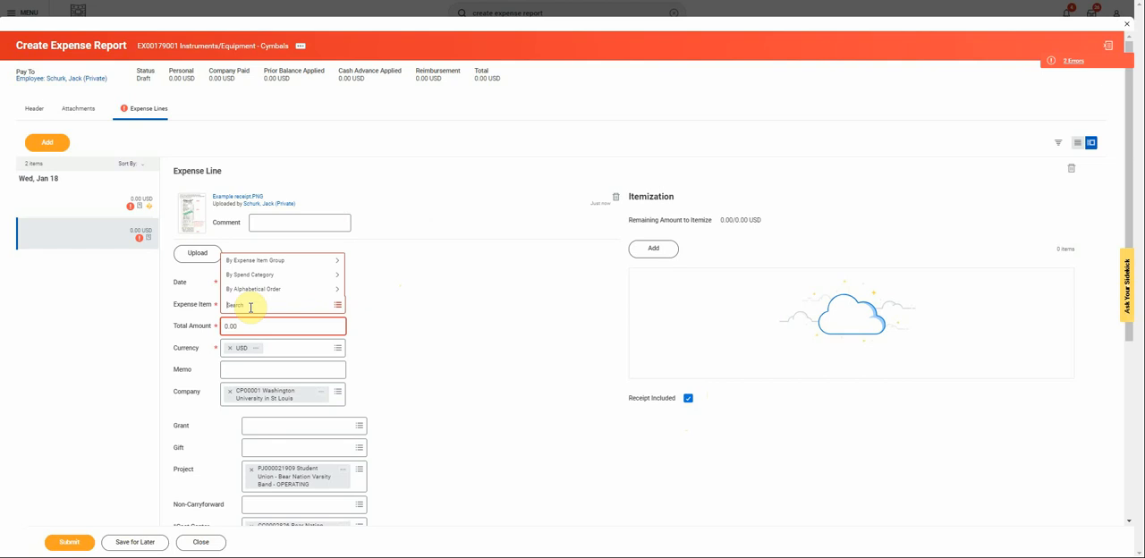
{"action": "left_click", "coordinate": [265, 322]}
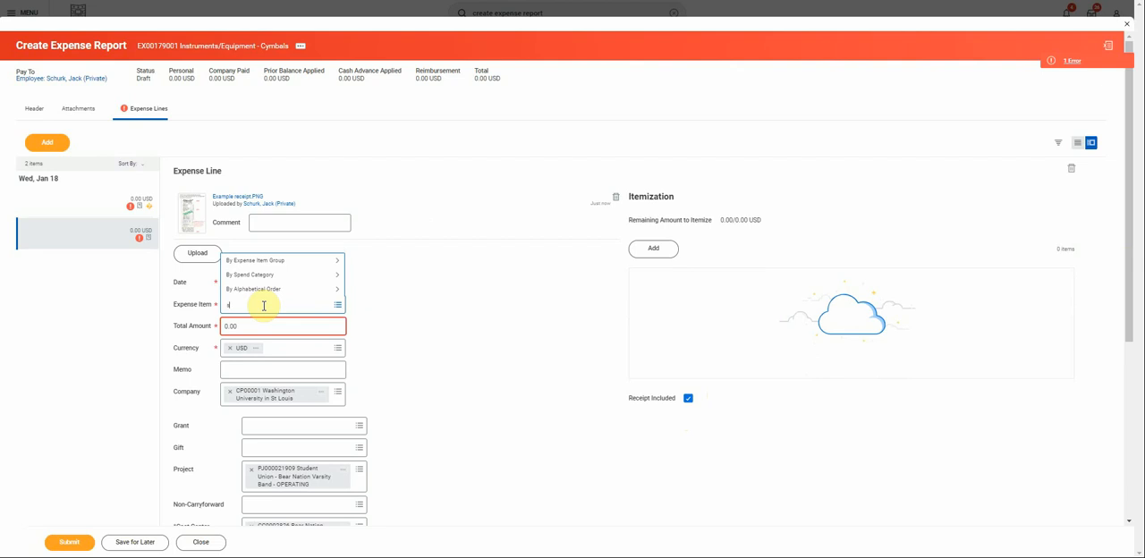
{"action": "type", "text": "social e"}
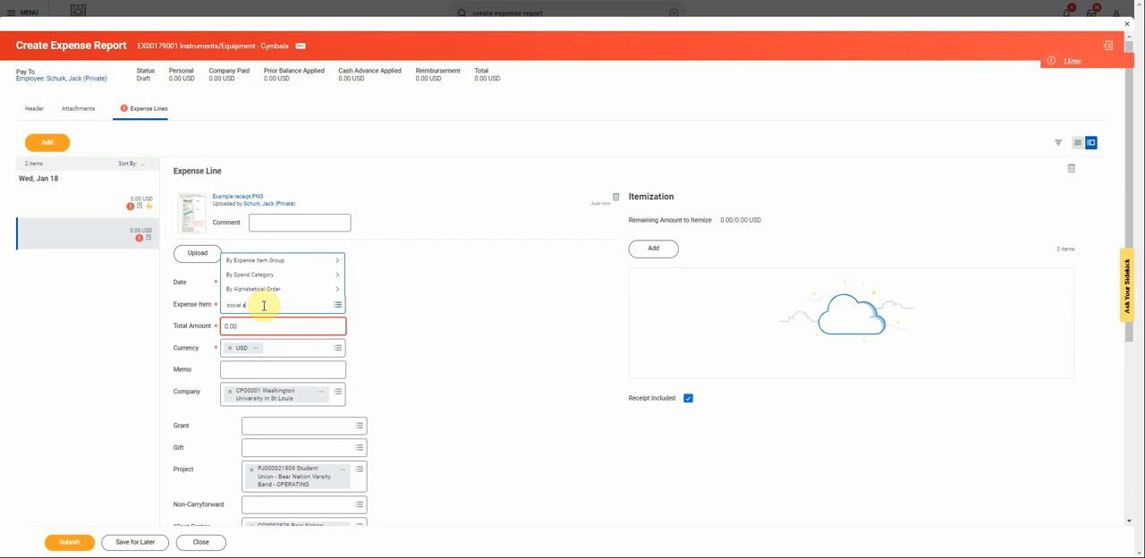
{"action": "type", "text": "and entertainment"}
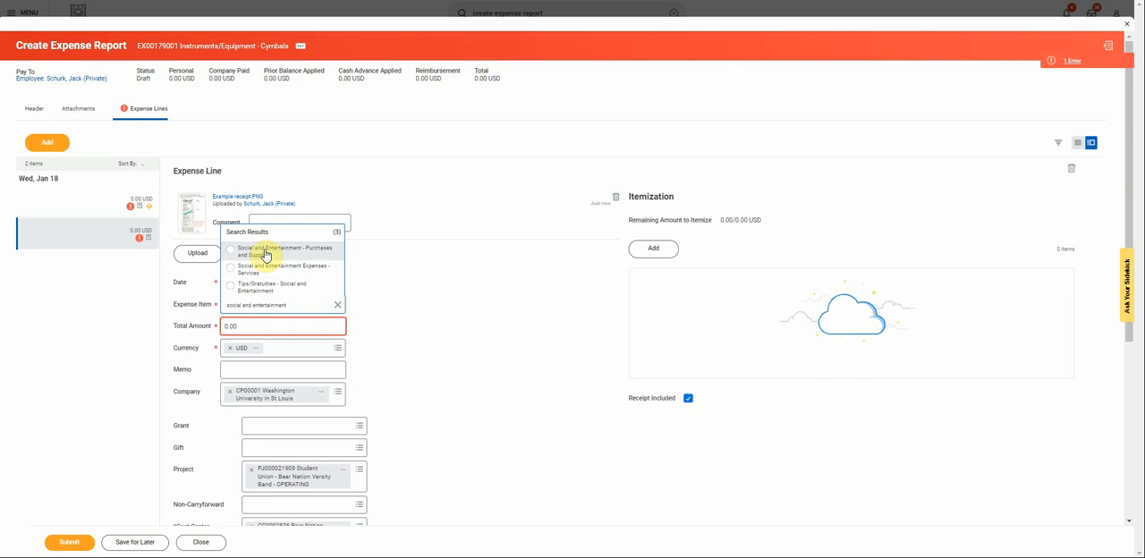
{"action": "left_click", "coordinate": [259, 251]}
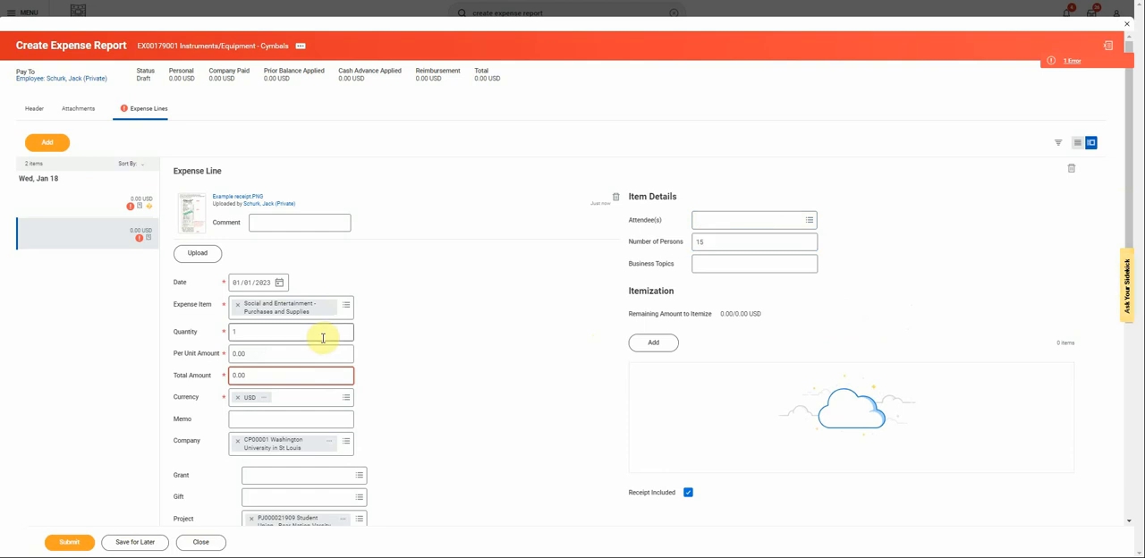
Replace the expense item with Other Registration Fees.
{"action": "left_click", "coordinate": [236, 304]}
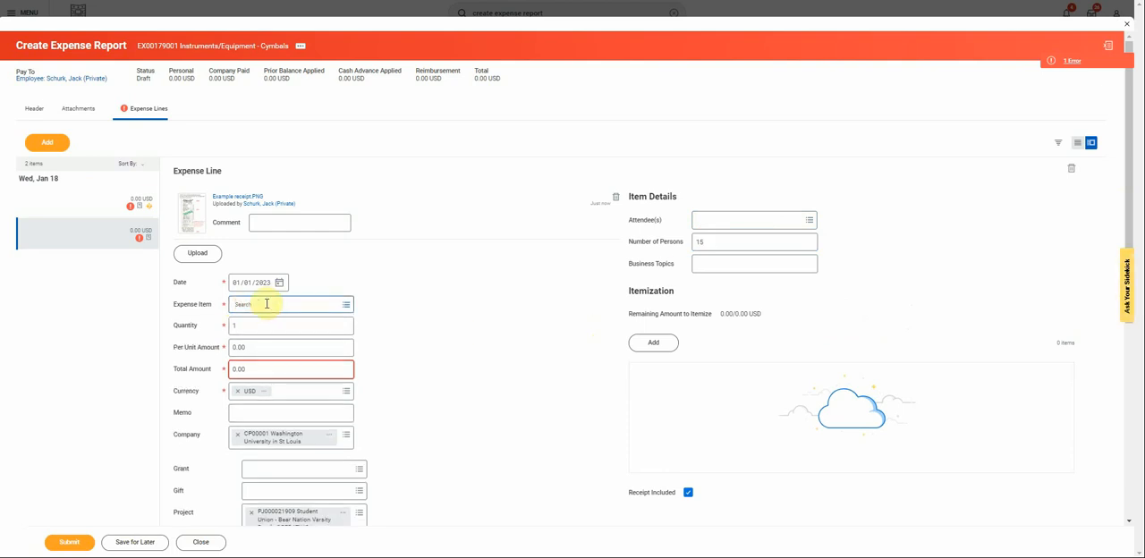
{"action": "type", "text": "registration"}
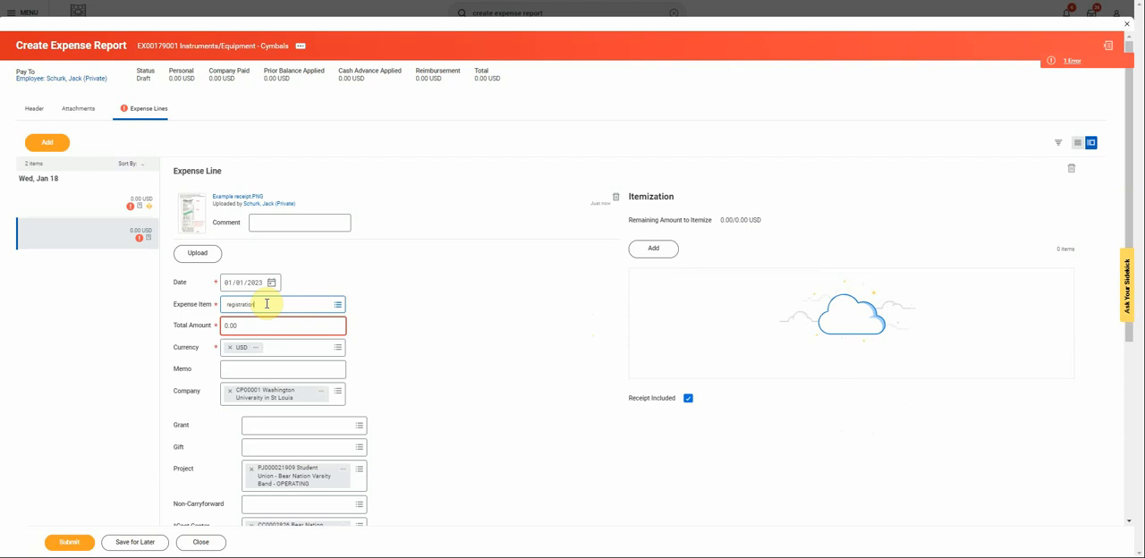
{"action": "left_click", "coordinate": [268, 304]}
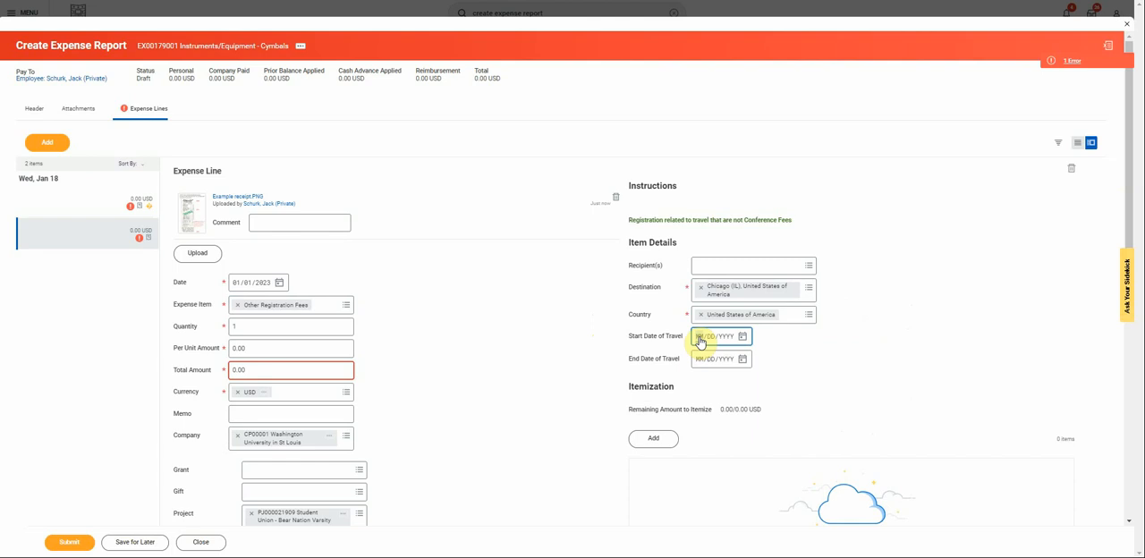
{"action": "mouse_move", "coordinate": [472, 444]}
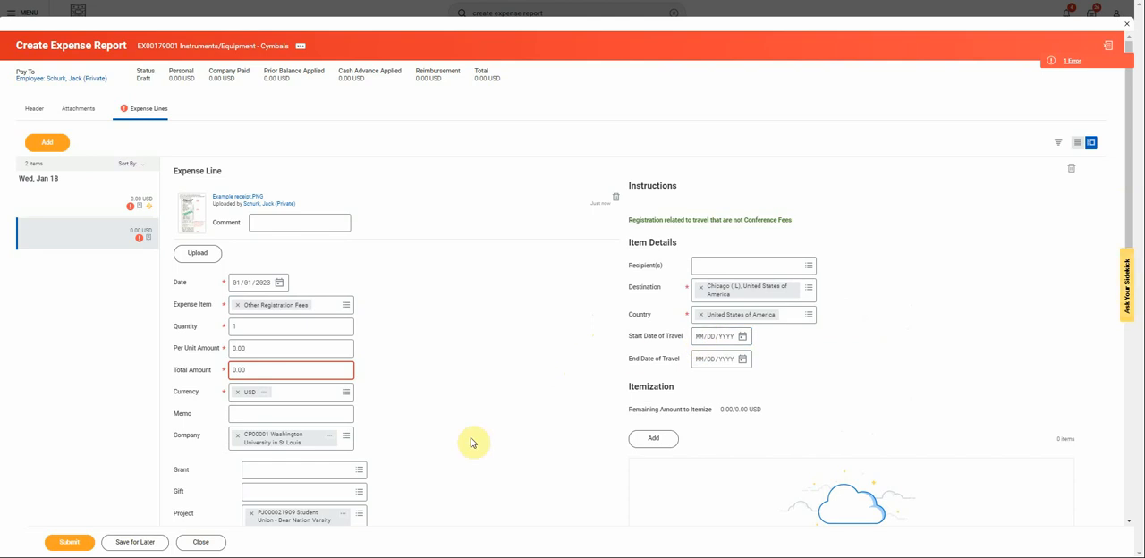
Enter the line memo 'Flat Funding: Instruments/Equipment - Cymbals'.
{"action": "scroll", "scroll_direction": "down", "scroll_amount": 3}
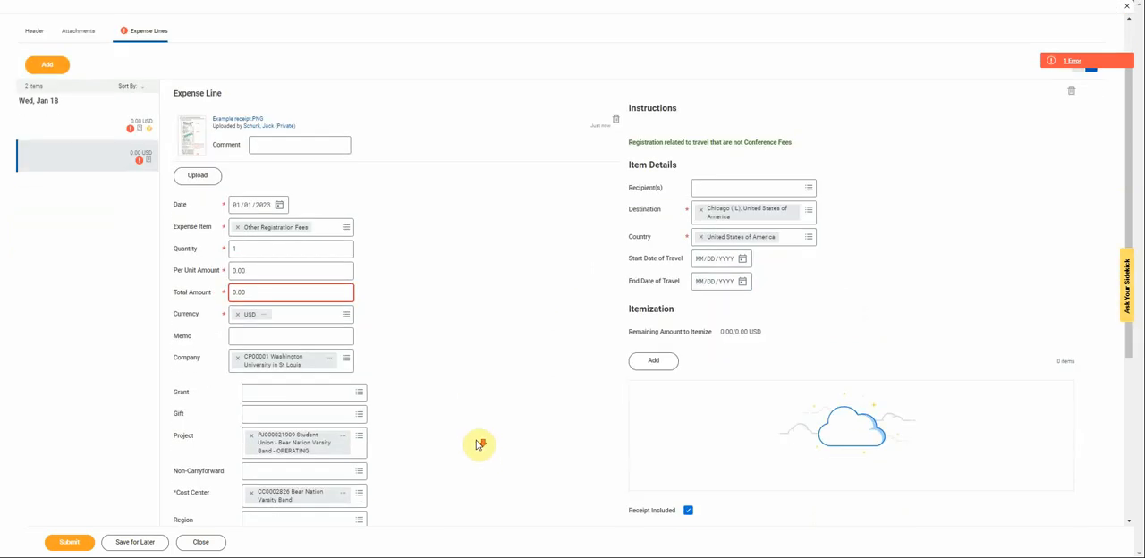
{"action": "left_click", "coordinate": [290, 336]}
{"action": "type", "text": "Instruments/Equipment - Cymbals"}
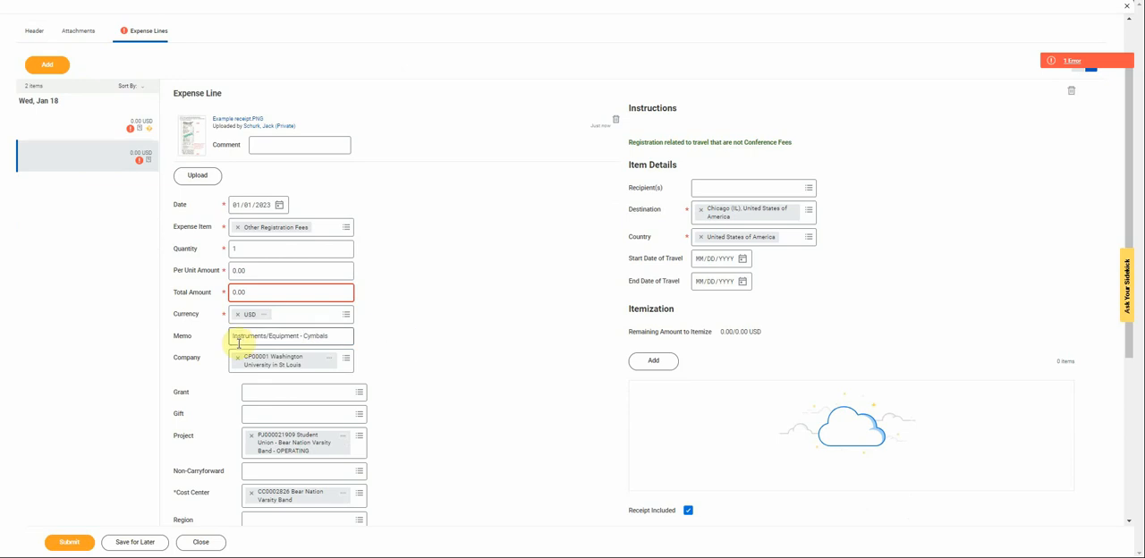
{"action": "type", "text": "Flat Funding -"}
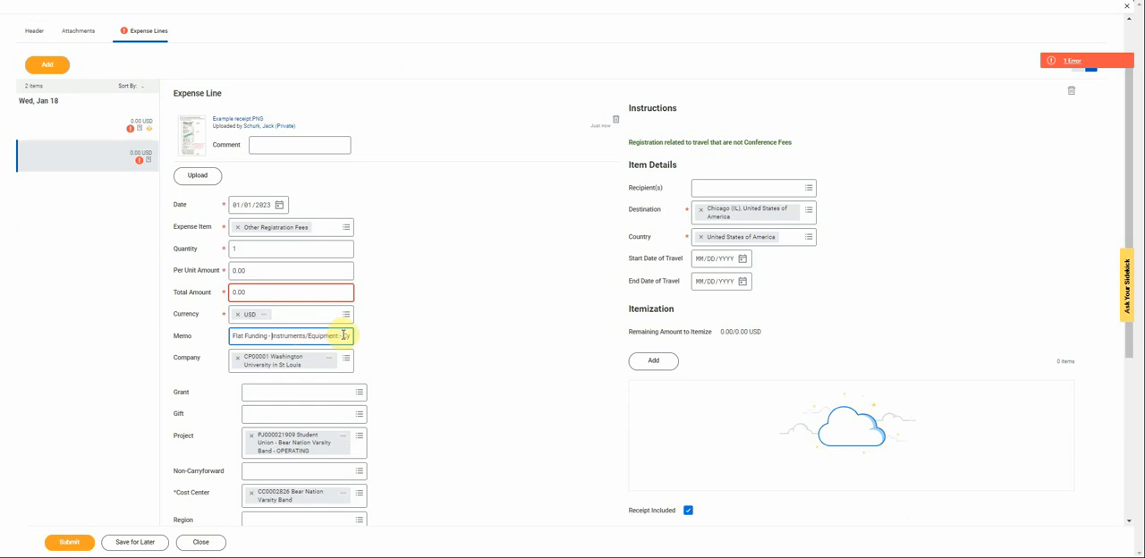
{"action": "type", "text": "Cymbals"}
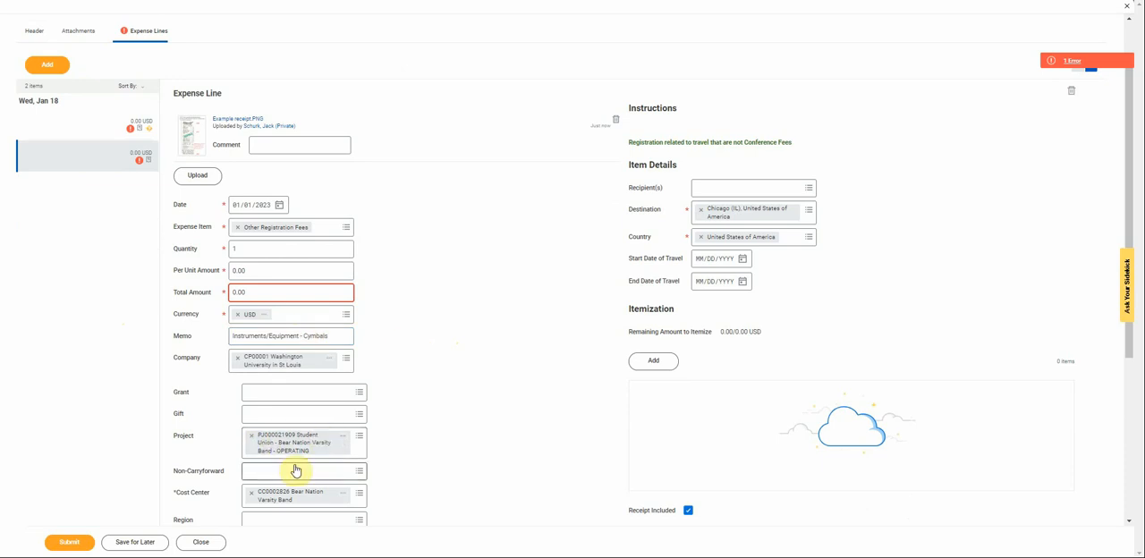
Set the expense line's total amount to 100.00 USD.
{"action": "scroll", "scroll_direction": "down", "scroll_amount": 3}
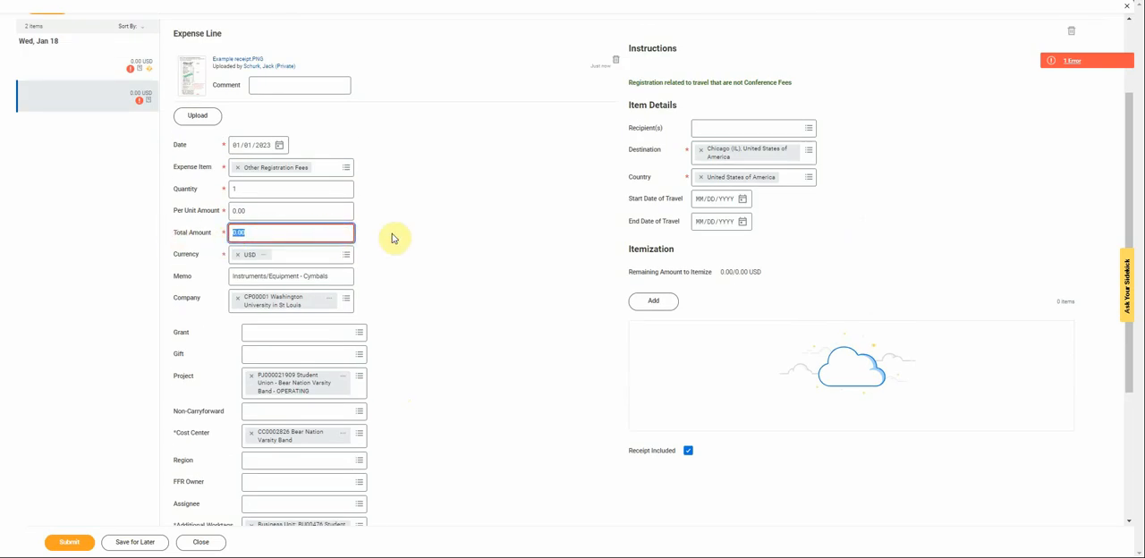
{"action": "type", "text": "10"}
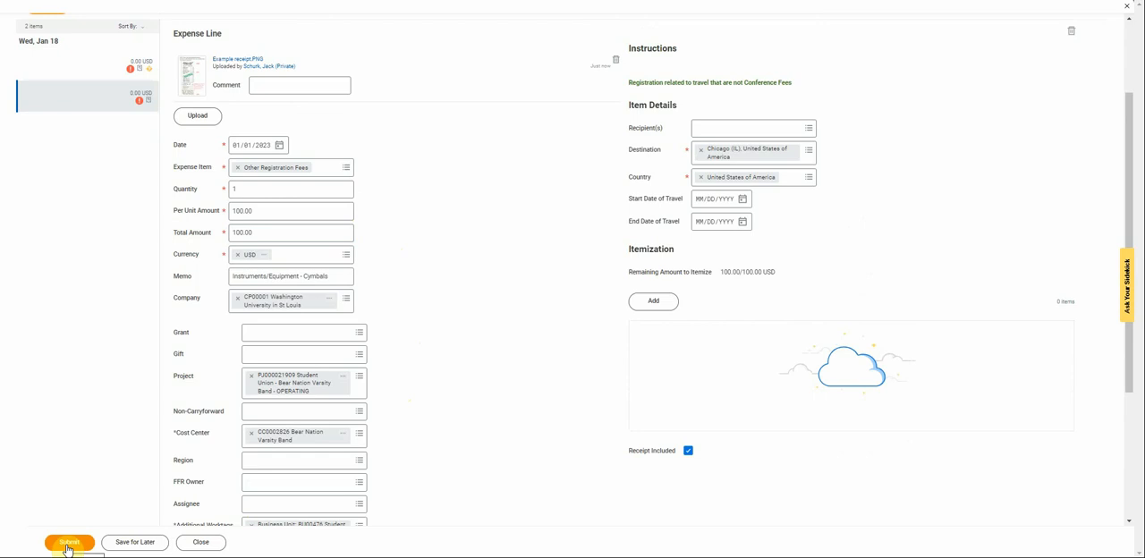
Submit the expense report and dismiss the 'You have submitted' confirmation.
{"action": "left_click", "coordinate": [68, 544]}
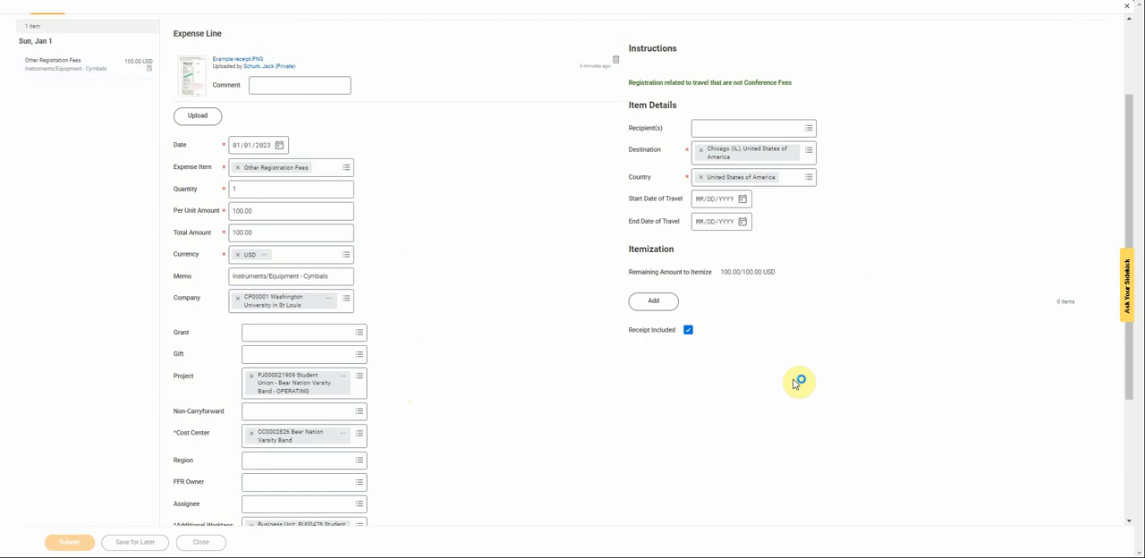
{"action": "left_click", "coordinate": [68, 542]}
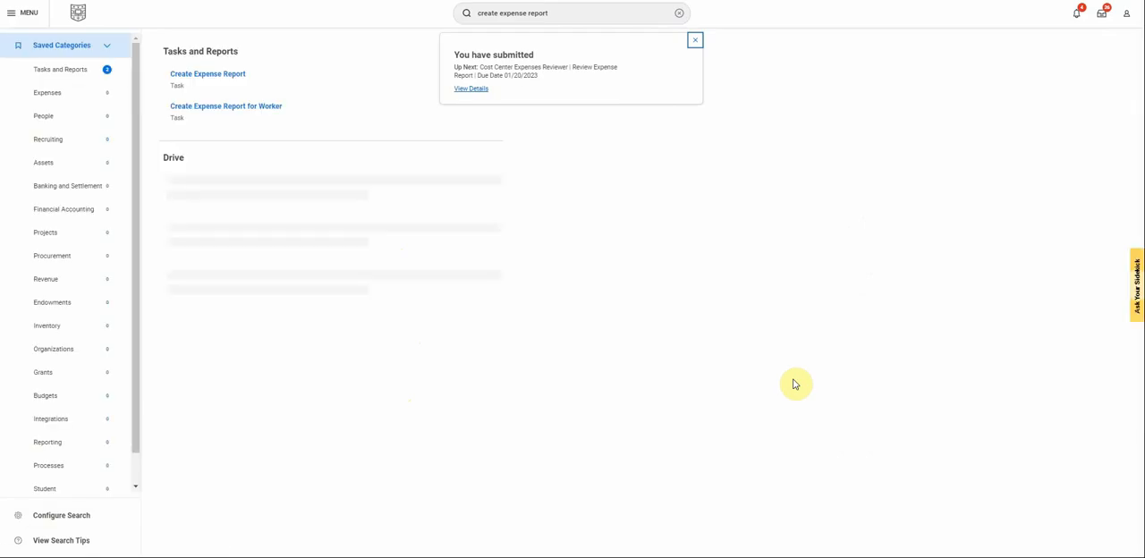
{"action": "left_click", "coordinate": [694, 39]}
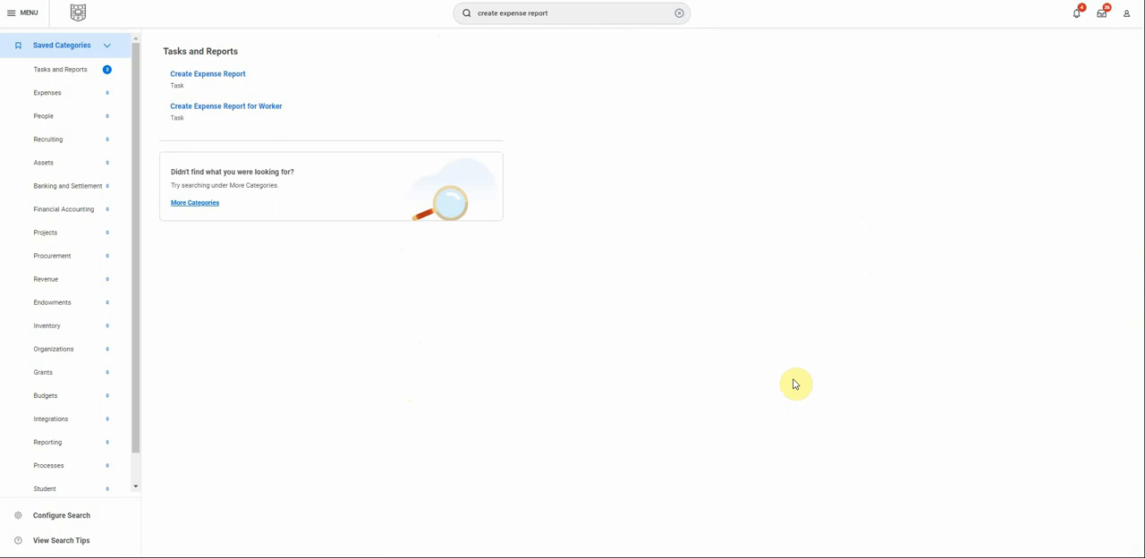
{"action": "mouse_move", "coordinate": [680, 354]}
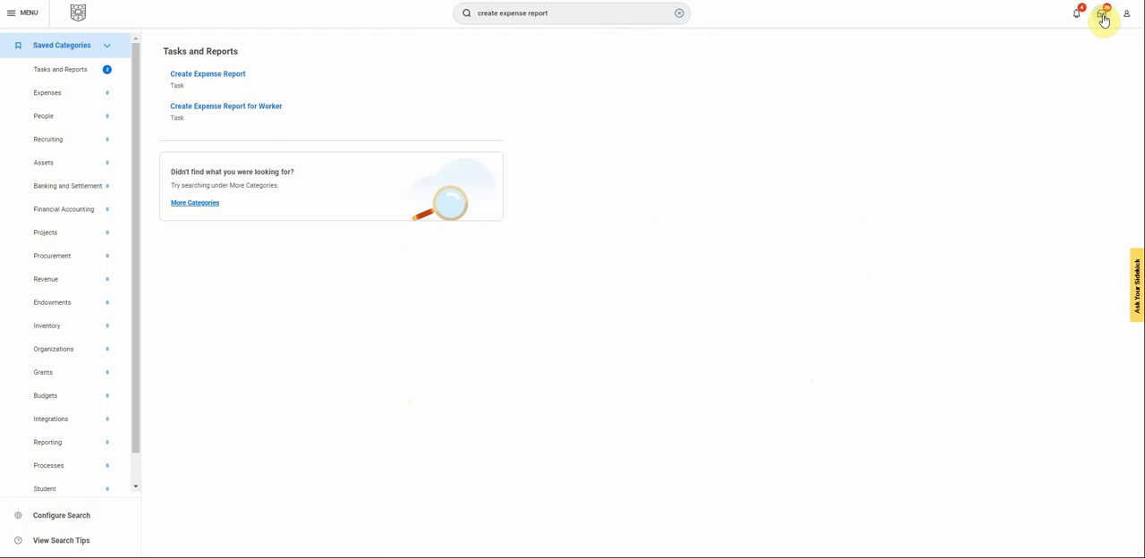
{"action": "mouse_move", "coordinate": [731, 165]}
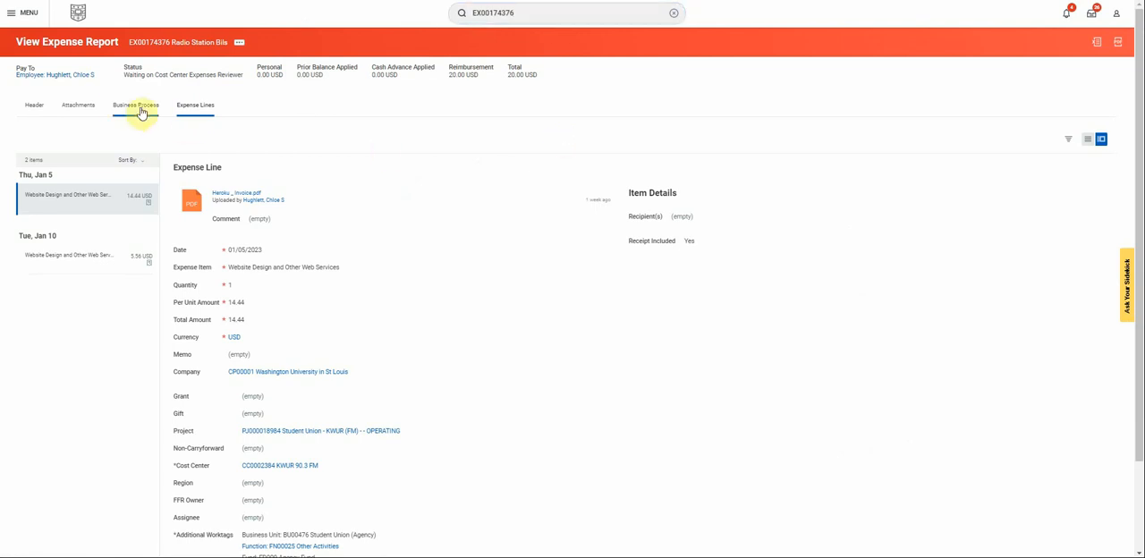
View expense report EXP00174376's Business Process history, awaiting Cost Center Expense Reviewers.
{"action": "left_click", "coordinate": [136, 104]}
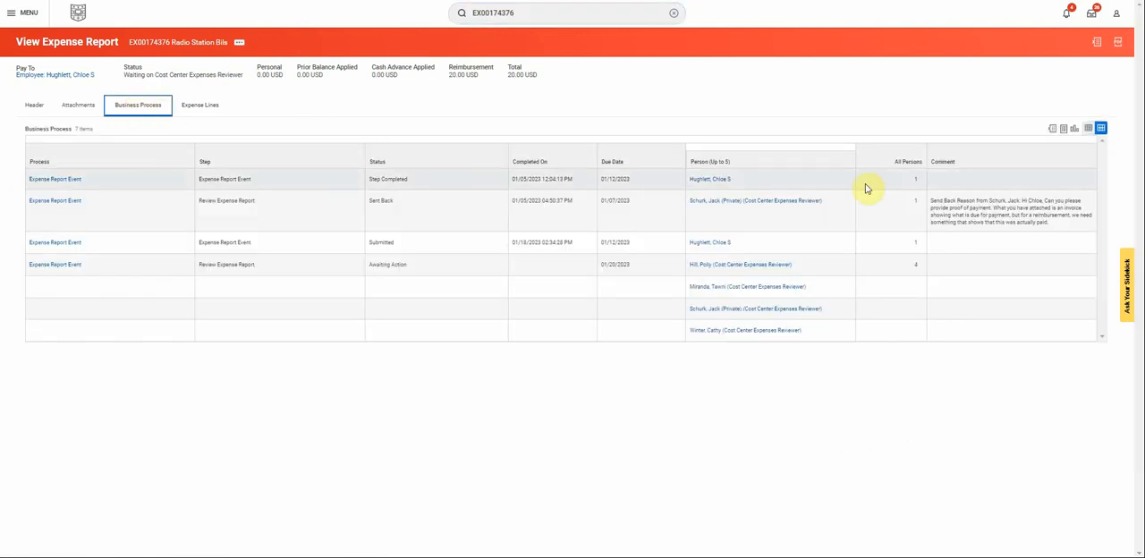